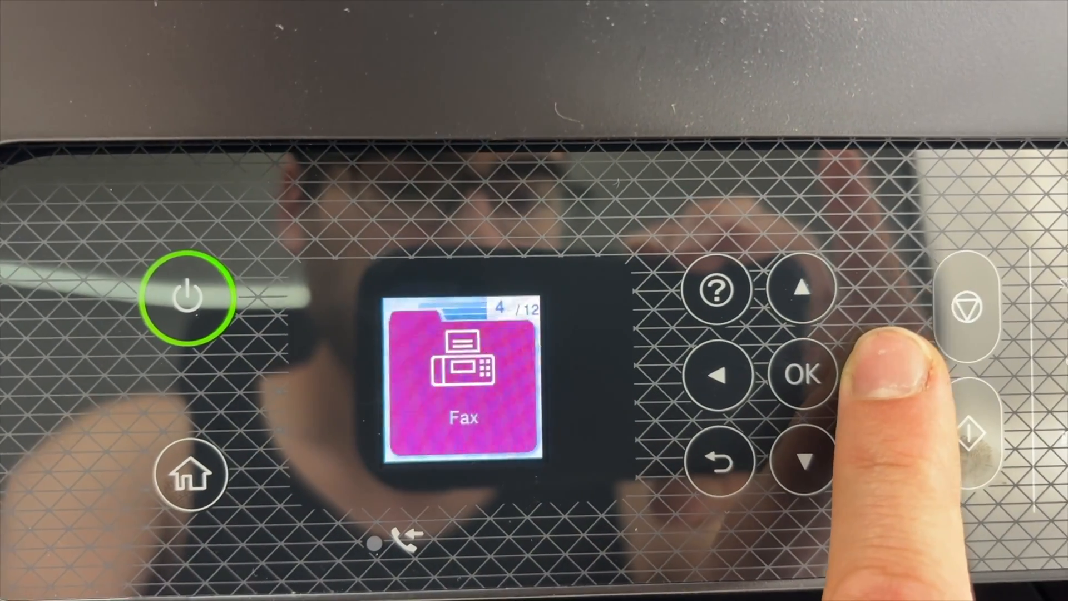
Step: Move through the printer's home menu to Wi-Fi Setup (12/12) and select it
{"action": "left_click", "coordinate": [801, 458]}
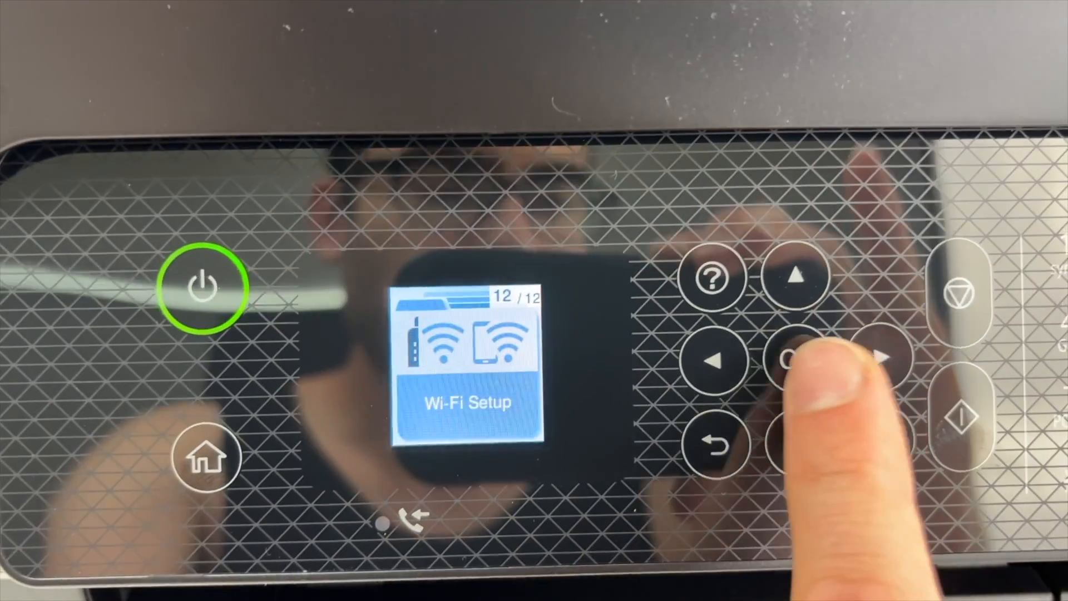
{"action": "left_click", "coordinate": [804, 365]}
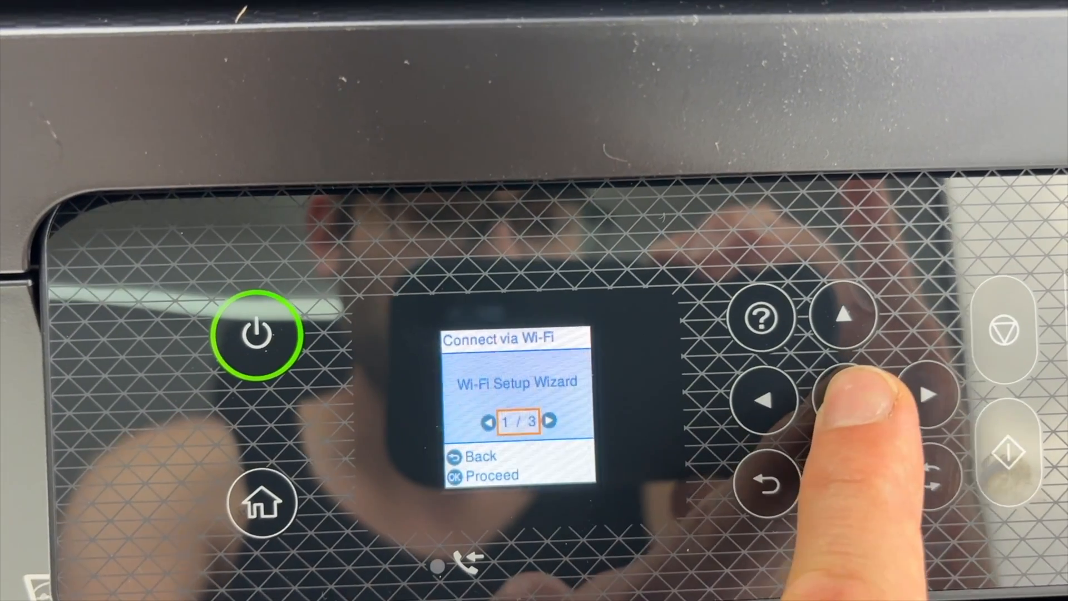
Step: Launch the Wi-Fi Setup Wizard on the printer to reach the Select SSID list
{"action": "left_click", "coordinate": [846, 389]}
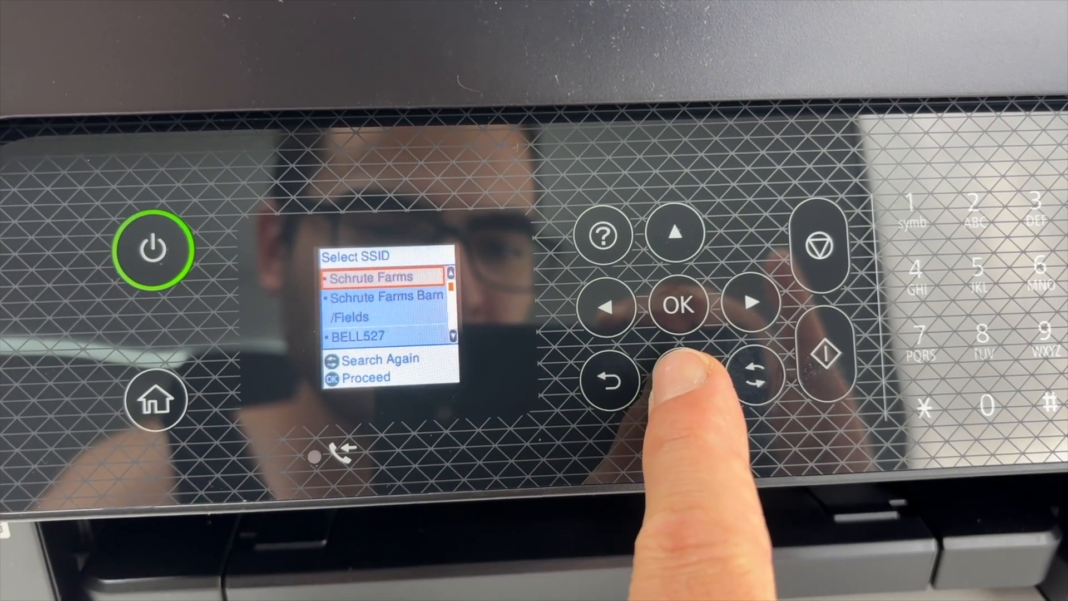
Step: Join the first listed wireless network and return the printer to its Wi-Fi Setup menu
{"action": "left_click", "coordinate": [692, 390]}
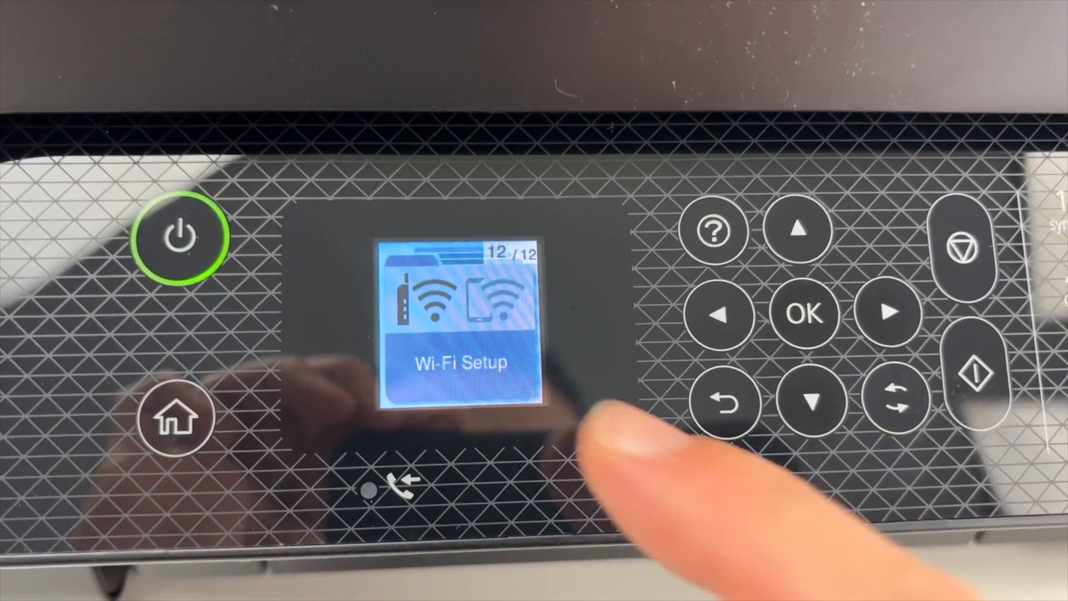
{"action": "left_click", "coordinate": [806, 313]}
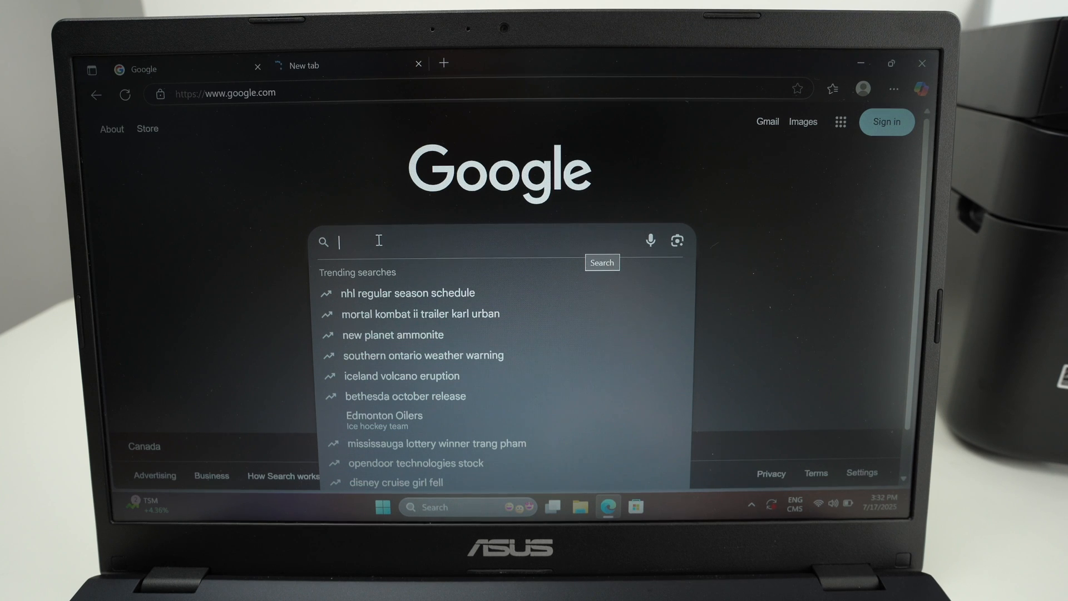
Step: Search Google for 'epson wf-2930 driver' and open the 'Epson WorkForce WF-2930 | Support' result
{"action": "type", "text": "epson wf-293"}
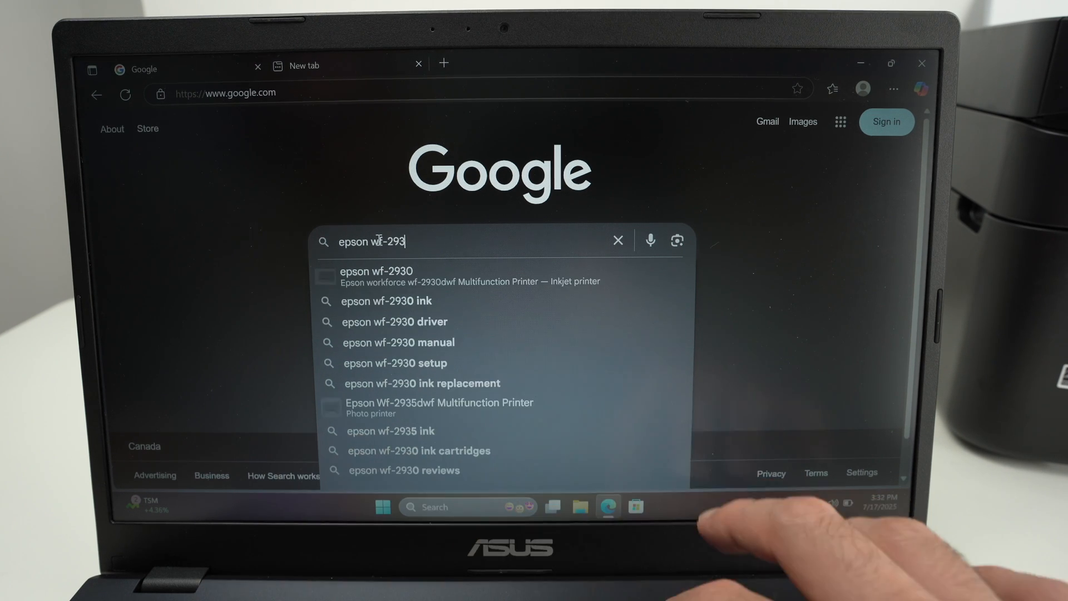
{"action": "type", "text": "0 driver"}
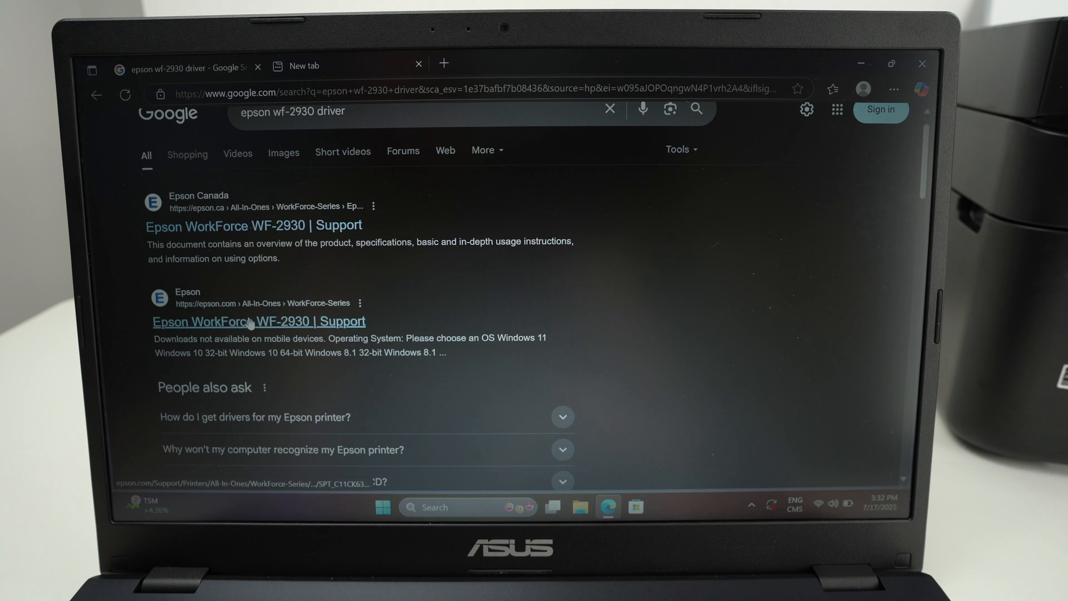
{"action": "left_click", "coordinate": [259, 321]}
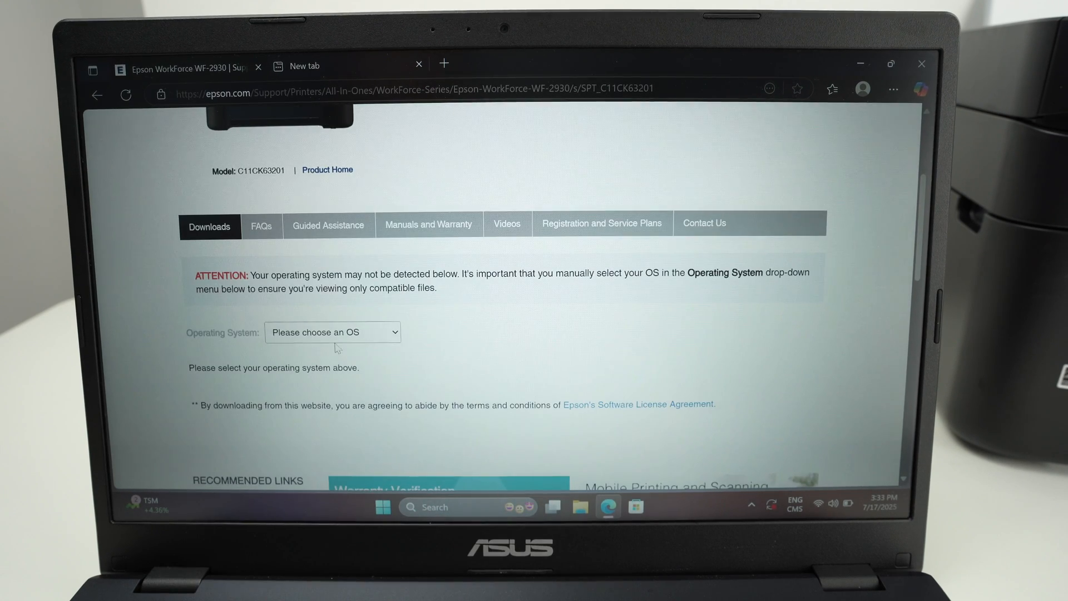
Step: Set the support page's operating system to Windows 11
{"action": "left_click", "coordinate": [332, 332]}
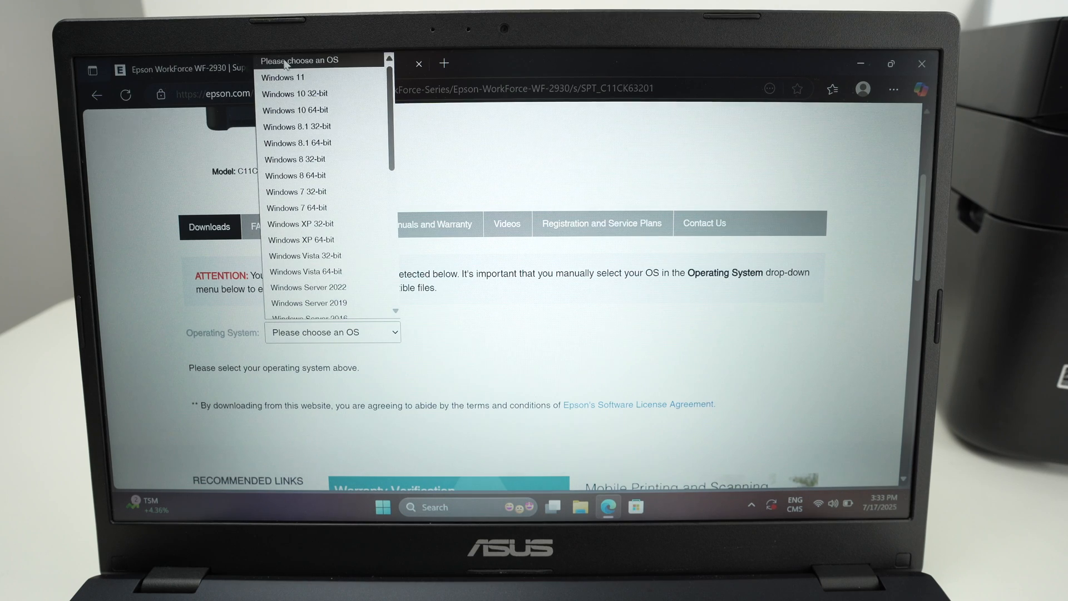
{"action": "left_click", "coordinate": [282, 77]}
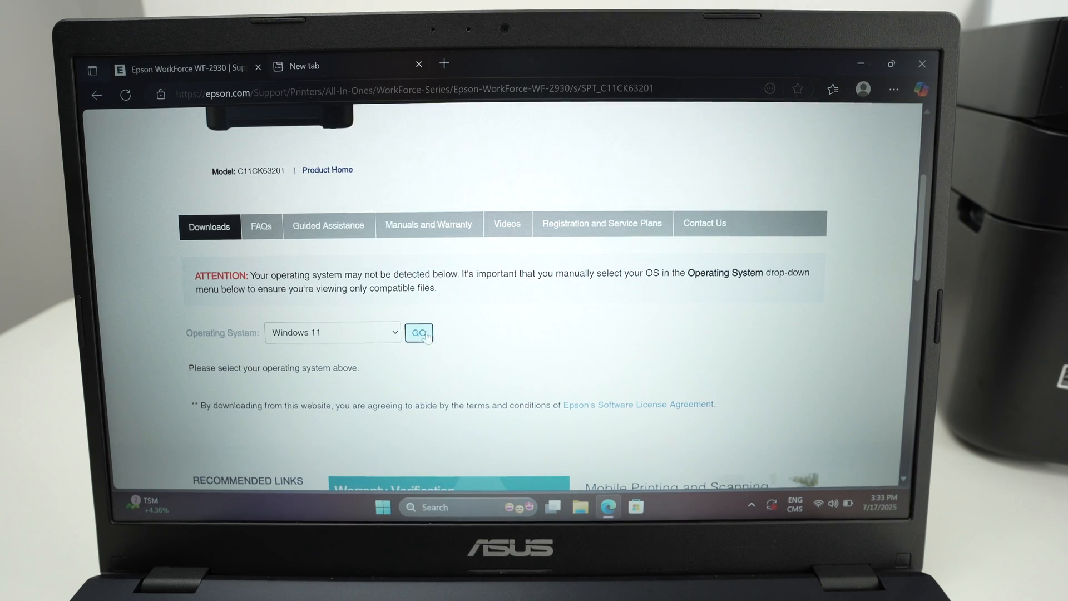
{"action": "left_click", "coordinate": [419, 333]}
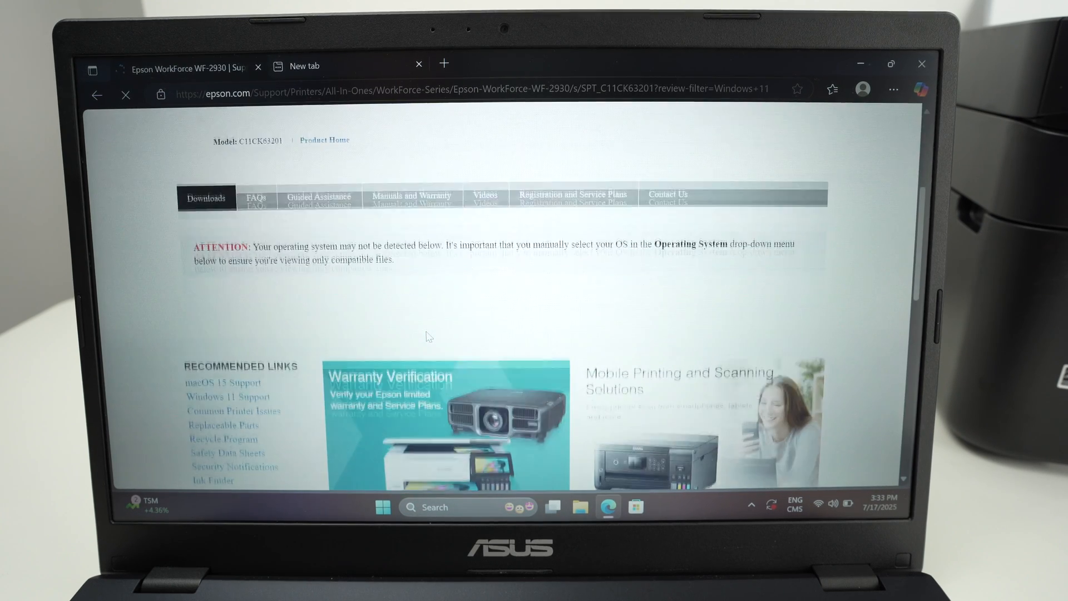
Step: Download Printer Driver v3.01 (WF2930_X64_301_NA.exe) from the Drivers section
{"action": "scroll", "scroll_direction": "down", "scroll_amount": 3}
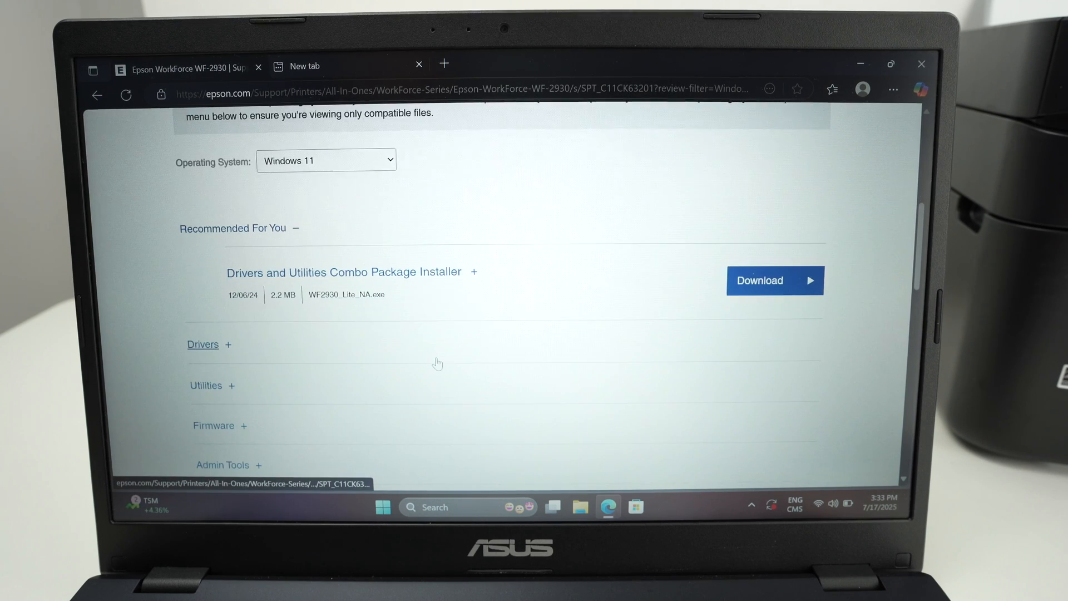
{"action": "scroll", "scroll_direction": "down", "scroll_amount": 3}
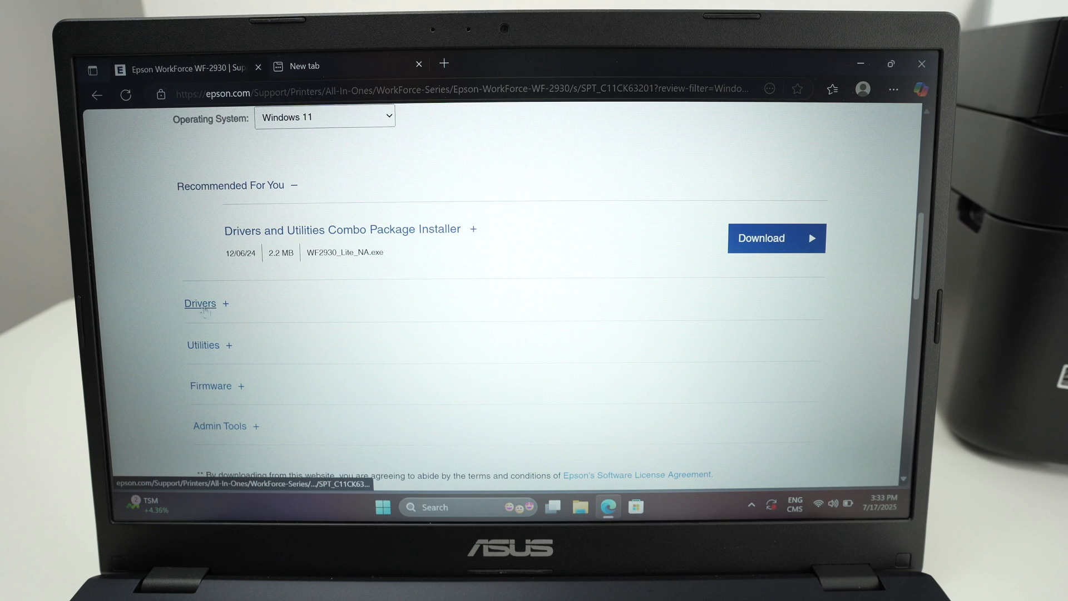
{"action": "left_click", "coordinate": [200, 303]}
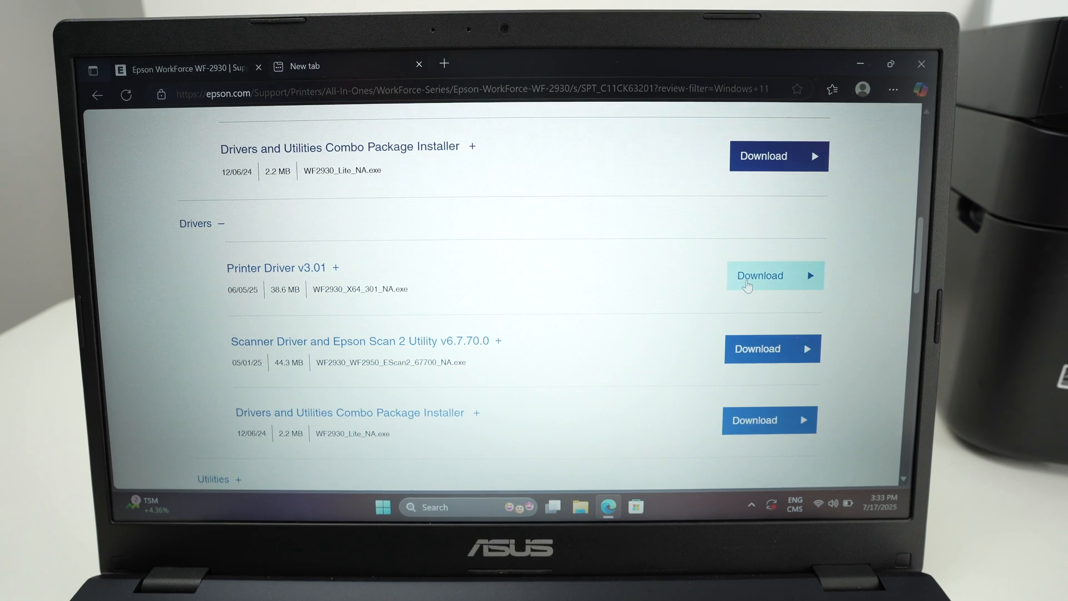
{"action": "left_click", "coordinate": [775, 276]}
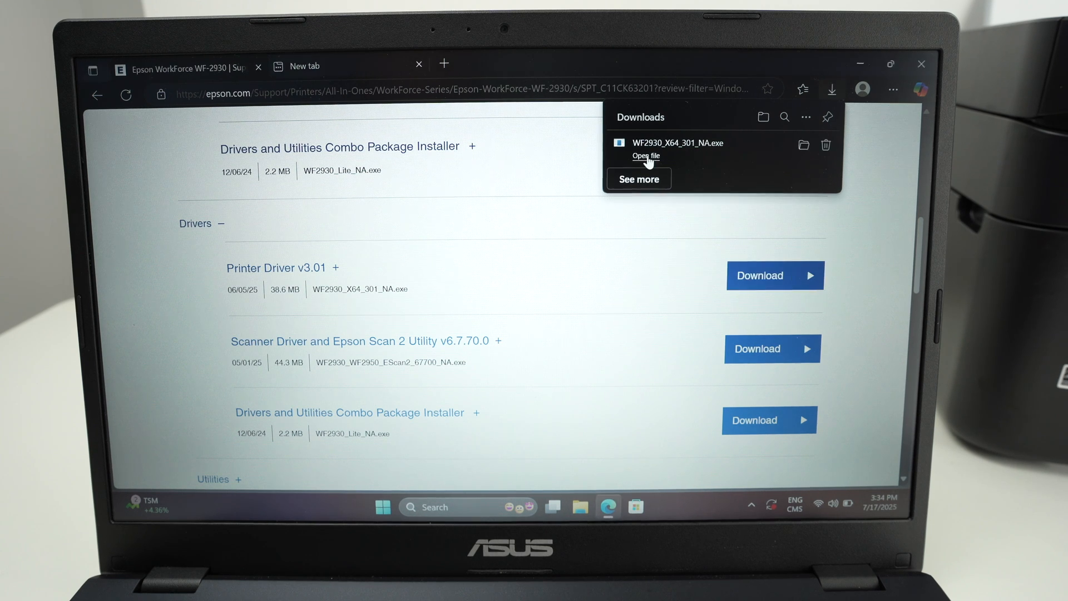
Step: Run the driver installer, approve UAC, and untick default printer and automatic updates
{"action": "left_click", "coordinate": [645, 156]}
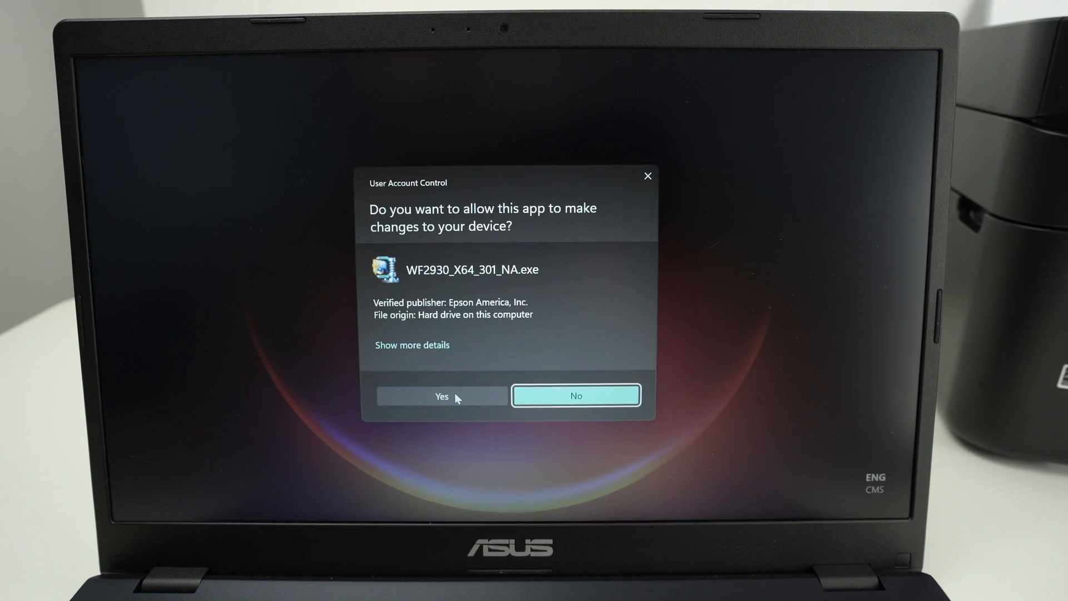
{"action": "left_click", "coordinate": [441, 396]}
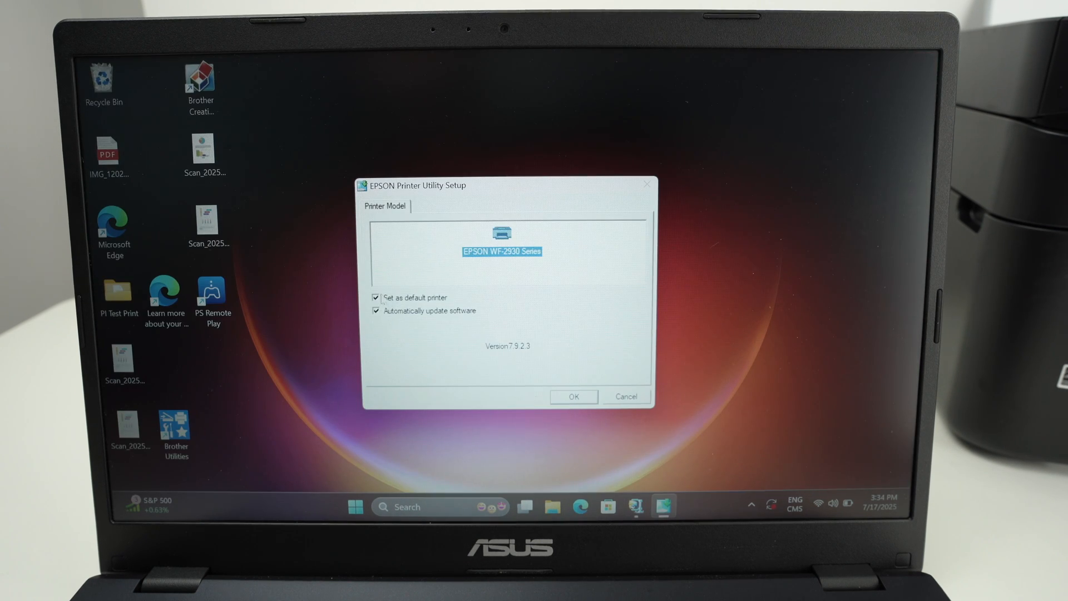
{"action": "mouse_move", "coordinate": [449, 301]}
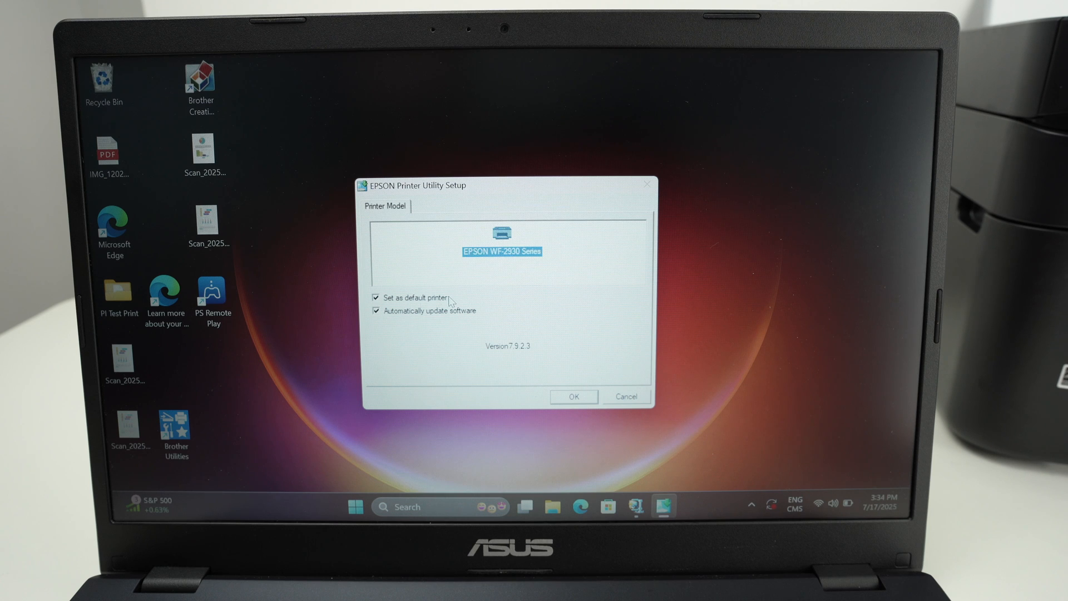
{"action": "left_click", "coordinate": [376, 298]}
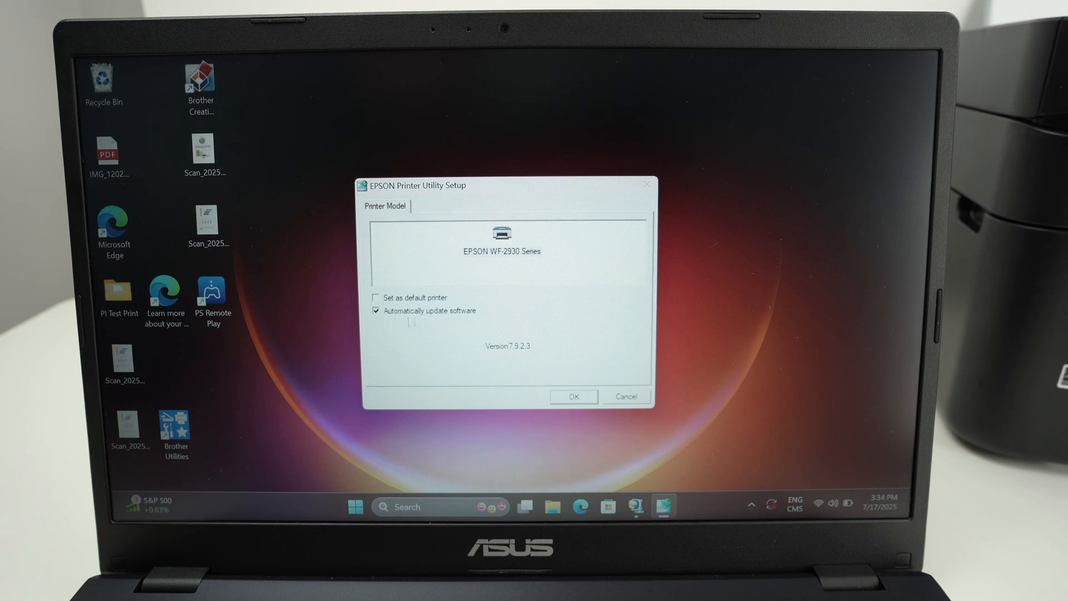
{"action": "left_click", "coordinate": [375, 310]}
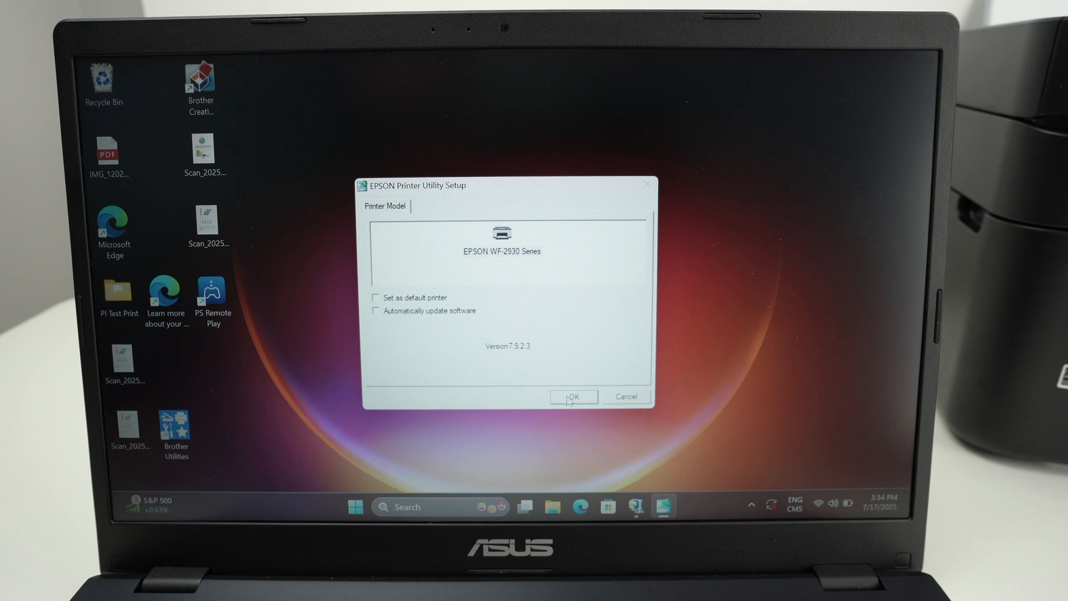
{"action": "left_click", "coordinate": [574, 397]}
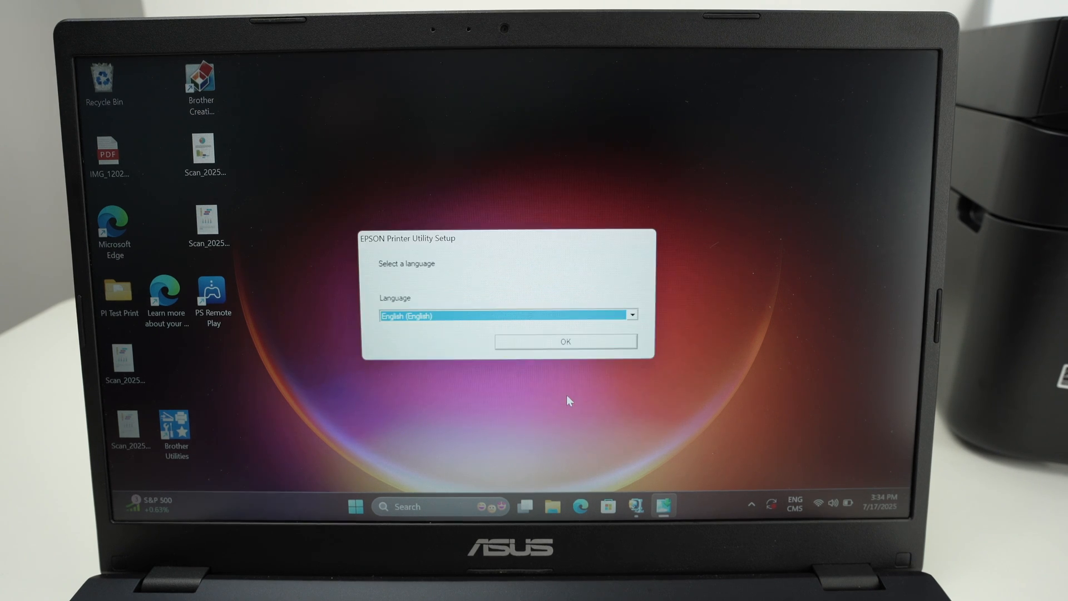
Step: Confirm English, accept the license agreement, and dismiss the setup-complete message
{"action": "left_click", "coordinate": [564, 341]}
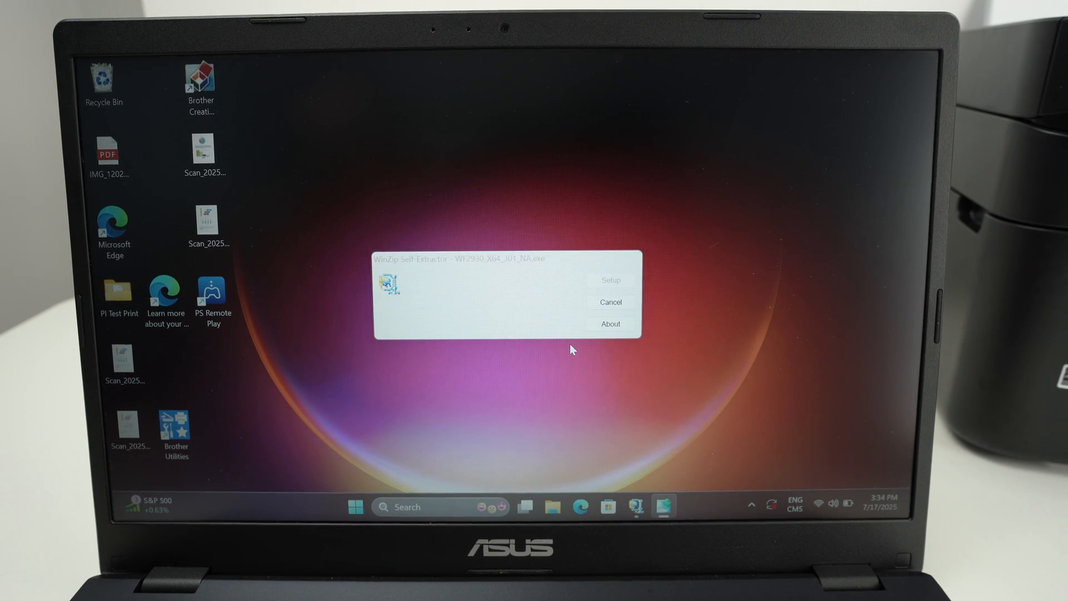
{"action": "left_click", "coordinate": [610, 279]}
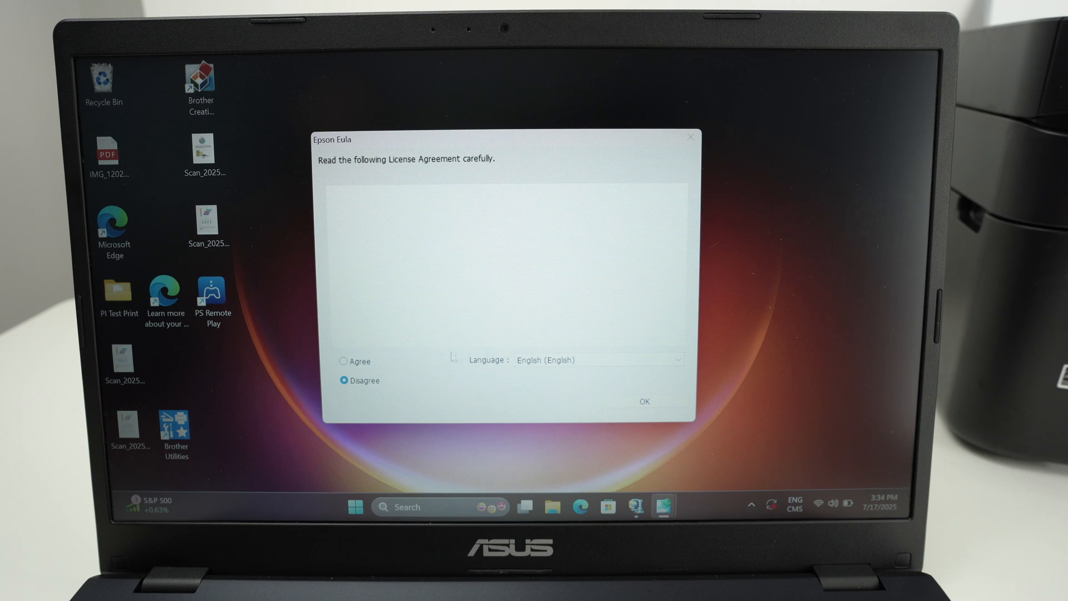
{"action": "left_click", "coordinate": [343, 360]}
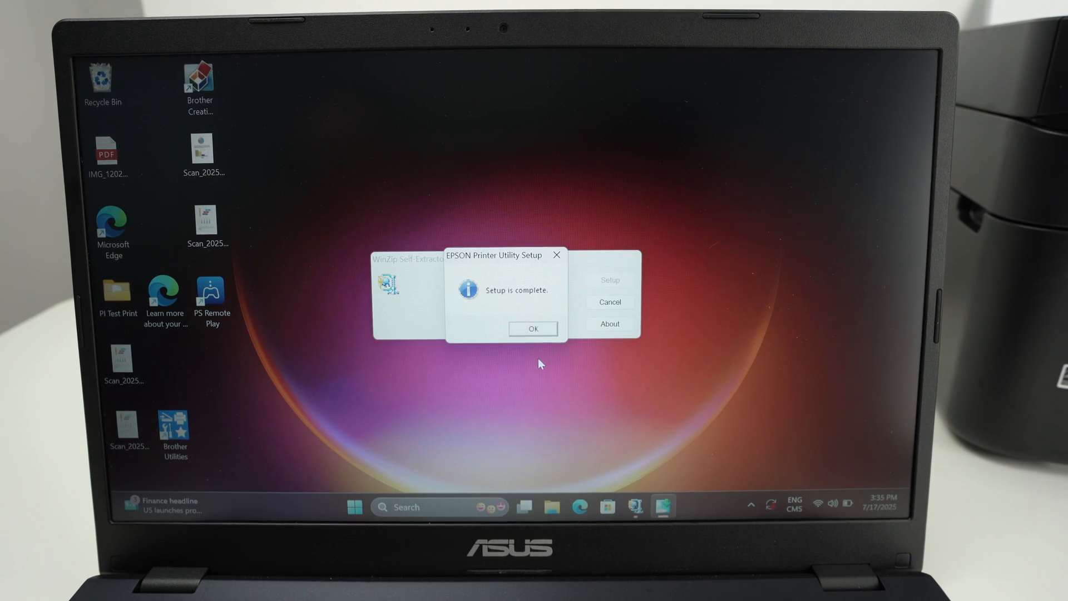
{"action": "left_click", "coordinate": [533, 328]}
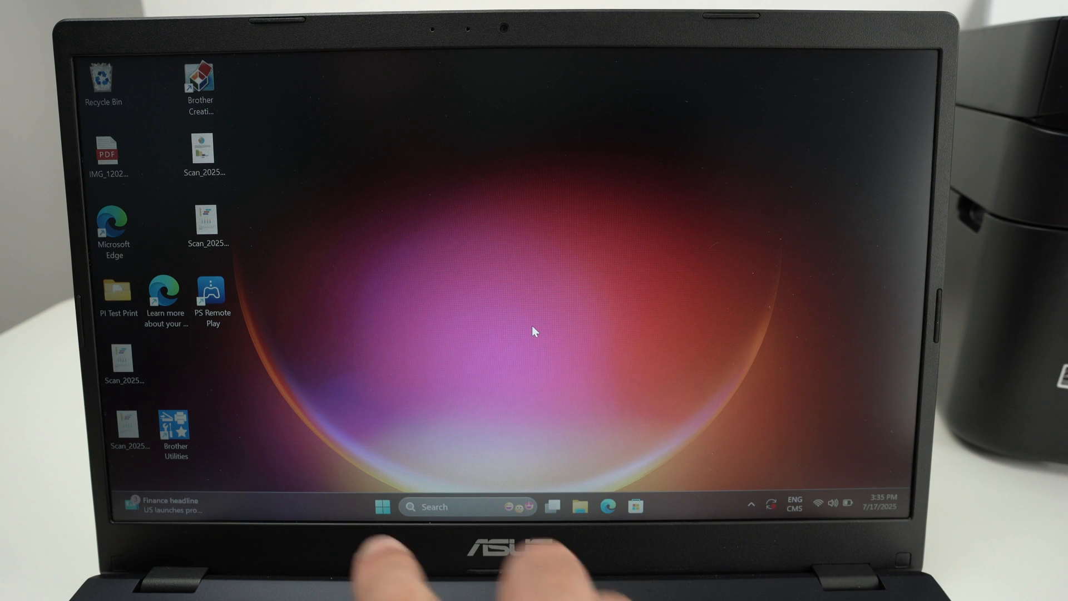
{"action": "mouse_move", "coordinate": [455, 407]}
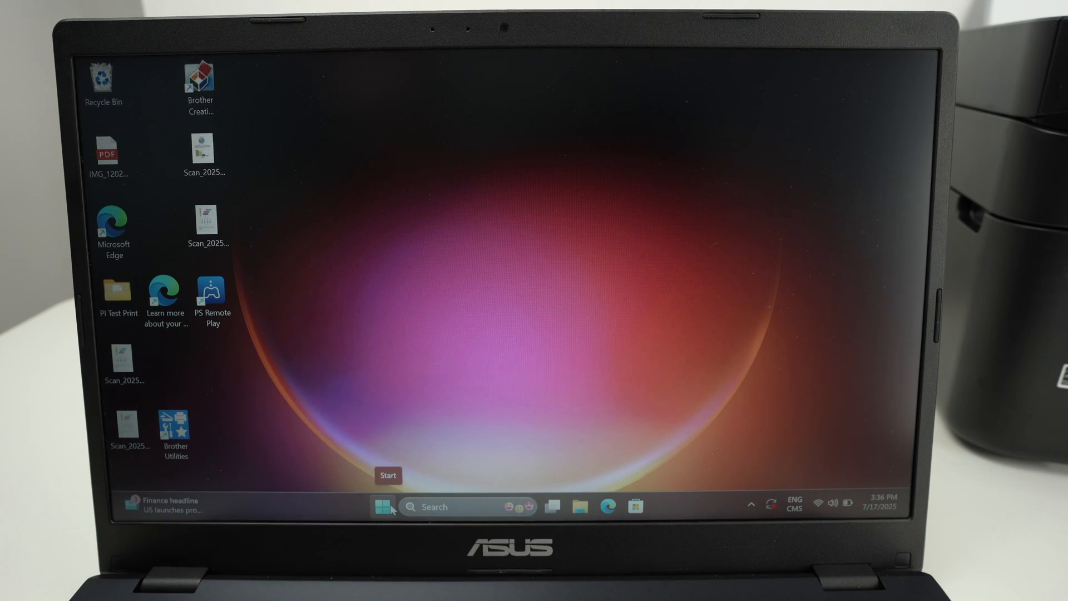
Step: Go to Settings > Bluetooth & devices > Printers & scanners
{"action": "left_click", "coordinate": [382, 507]}
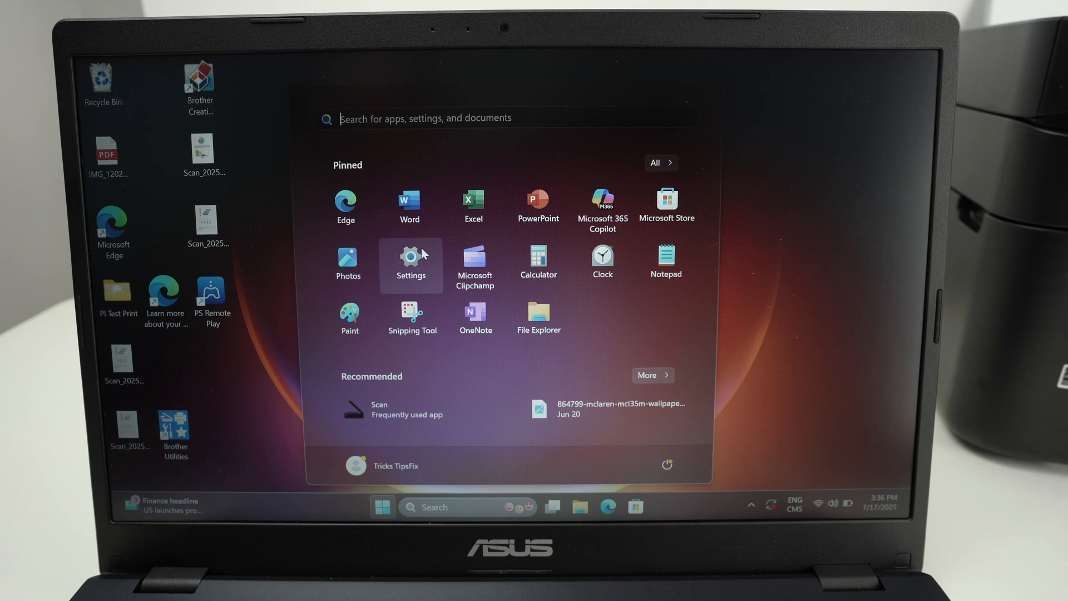
{"action": "left_click", "coordinate": [411, 261]}
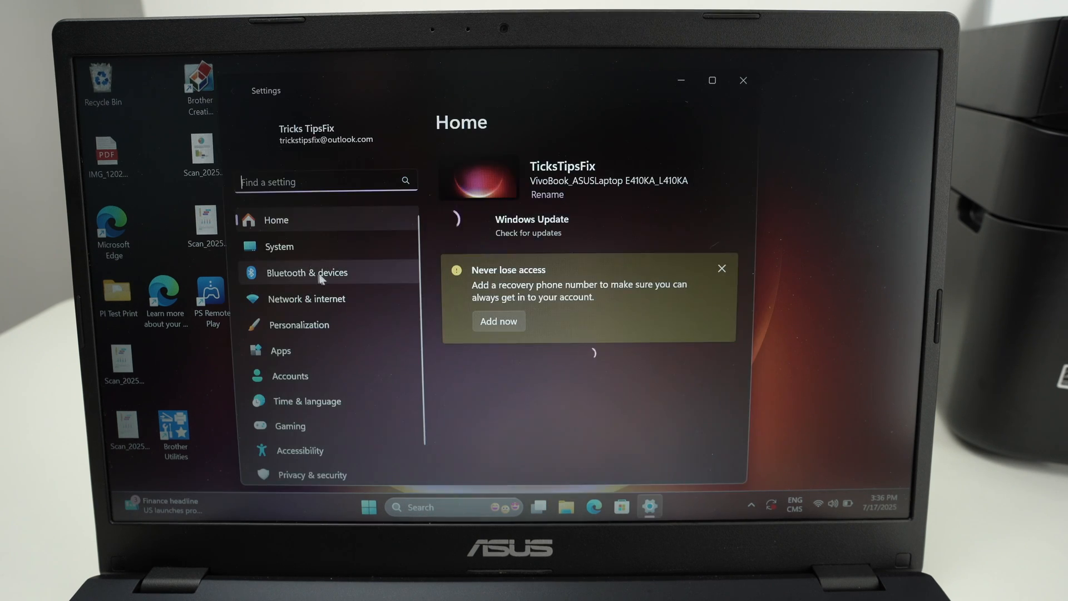
{"action": "left_click", "coordinate": [307, 272]}
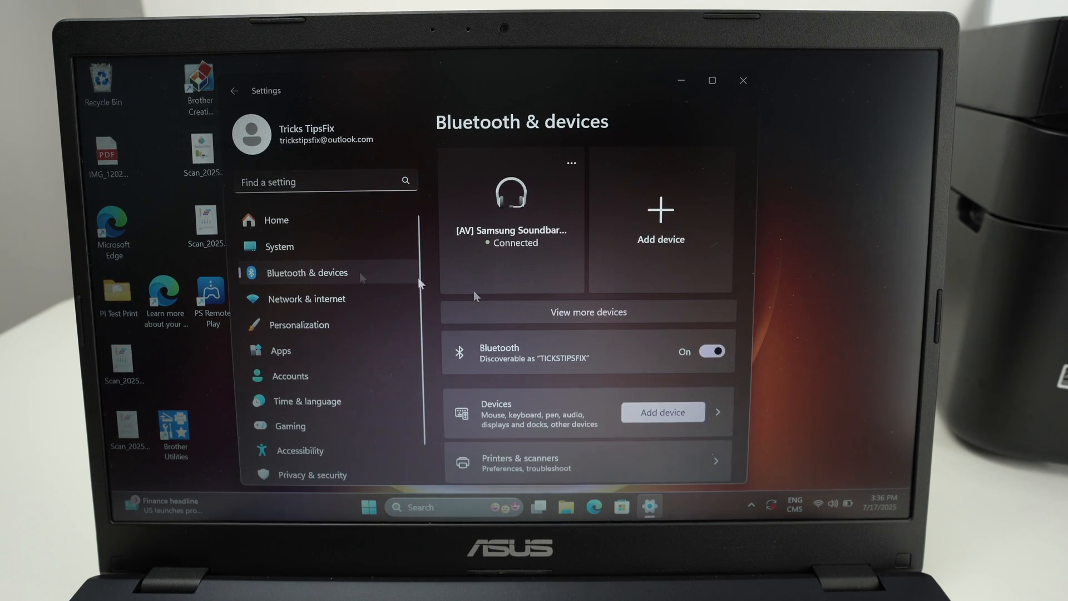
{"action": "scroll", "scroll_direction": "down", "scroll_amount": 3}
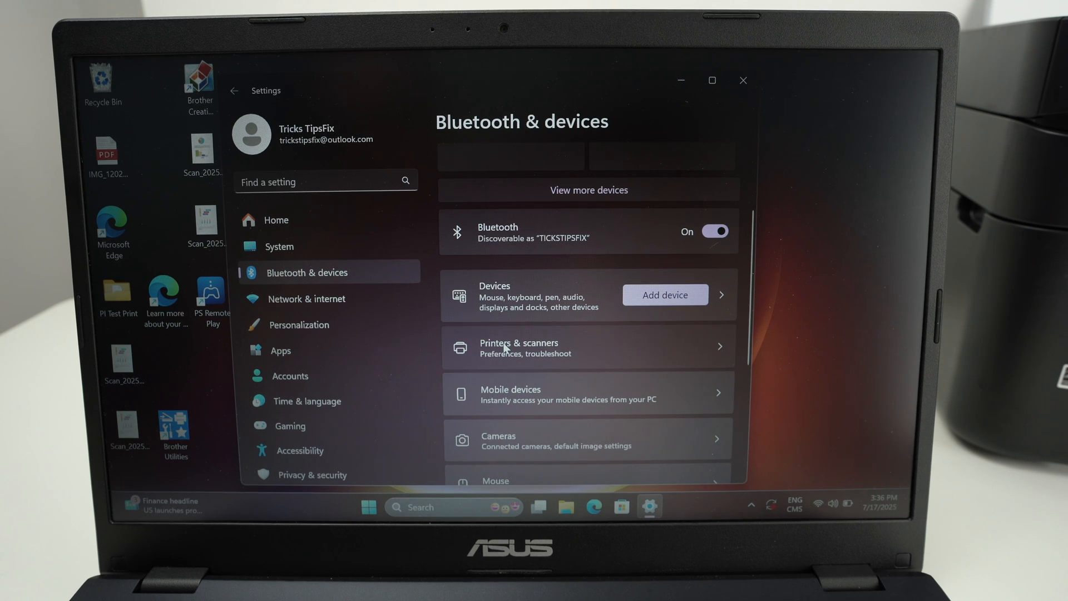
{"action": "left_click", "coordinate": [519, 347]}
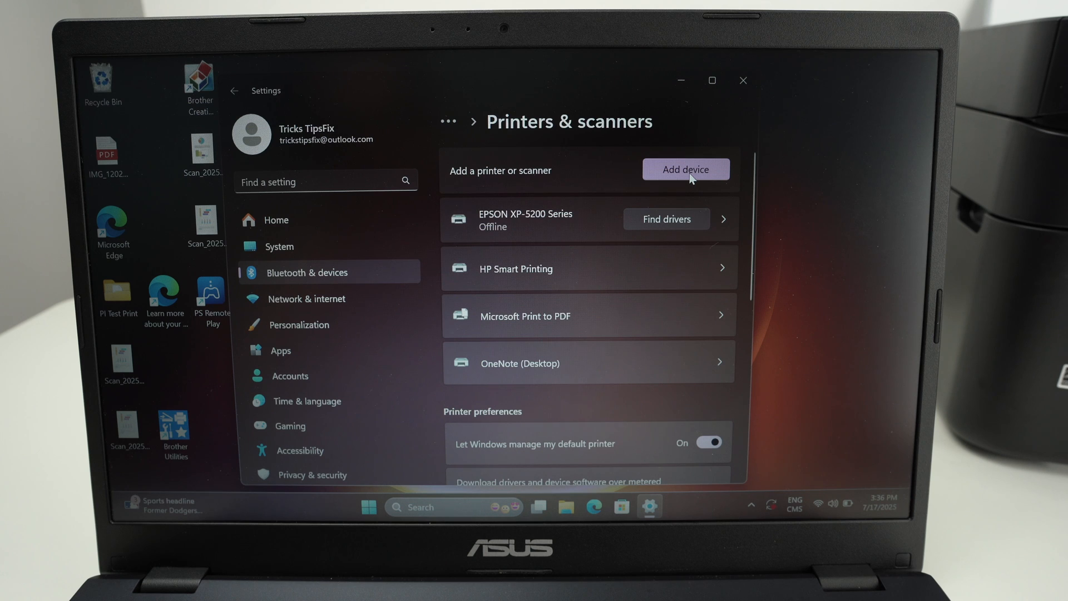
Step: Search for devices and add EPSON WF-2930 Series from the results
{"action": "left_click", "coordinate": [686, 170]}
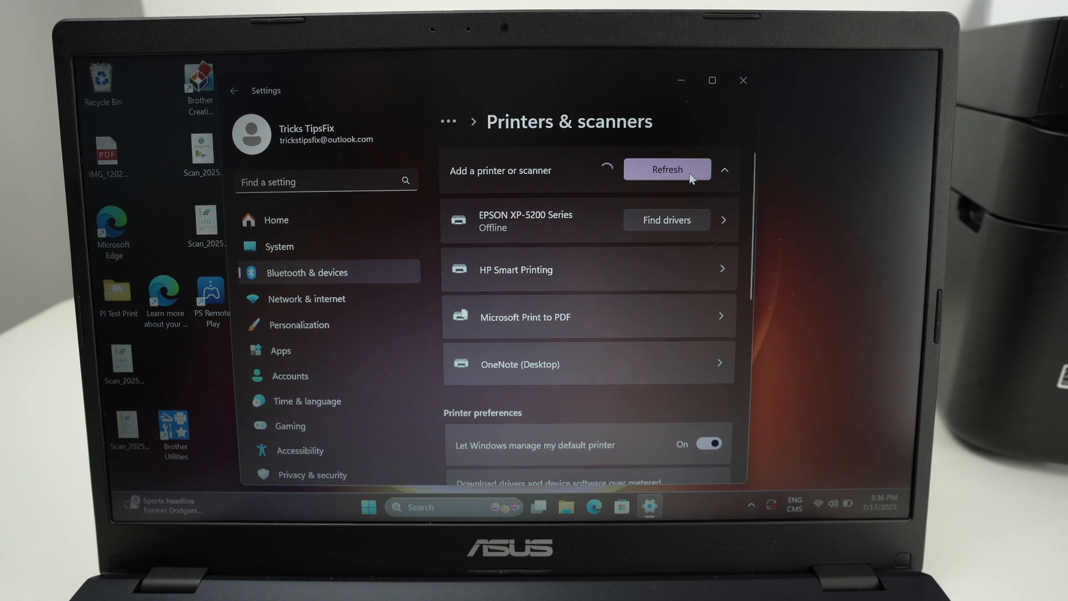
{"action": "left_click", "coordinate": [667, 169]}
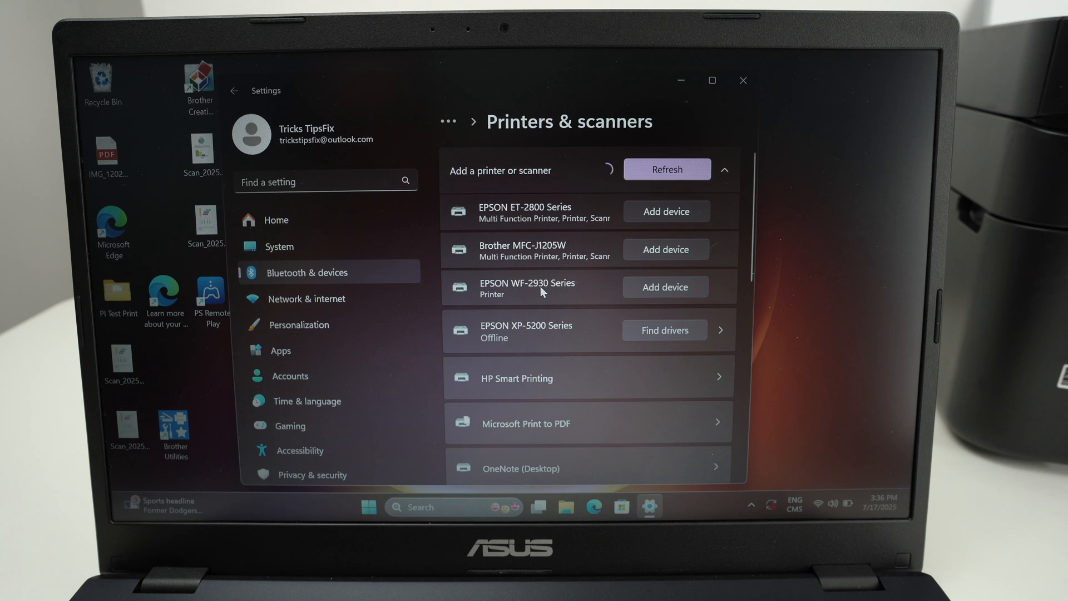
{"action": "left_click", "coordinate": [665, 287]}
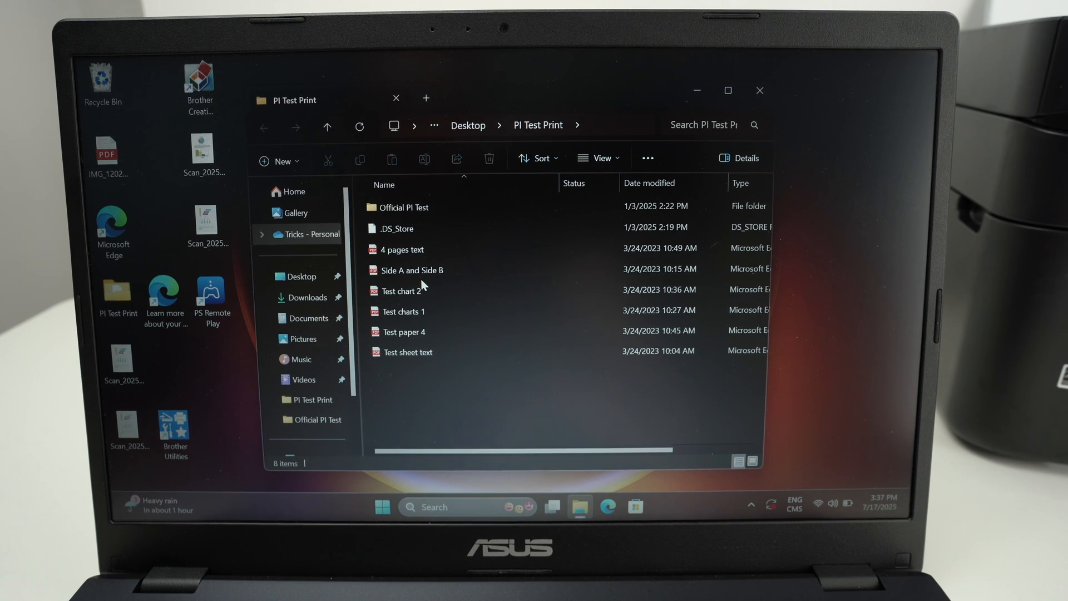
Step: Open the 'Side A and Side B' PDF from PI Test Print in Microsoft Edge
{"action": "double_click", "coordinate": [413, 270]}
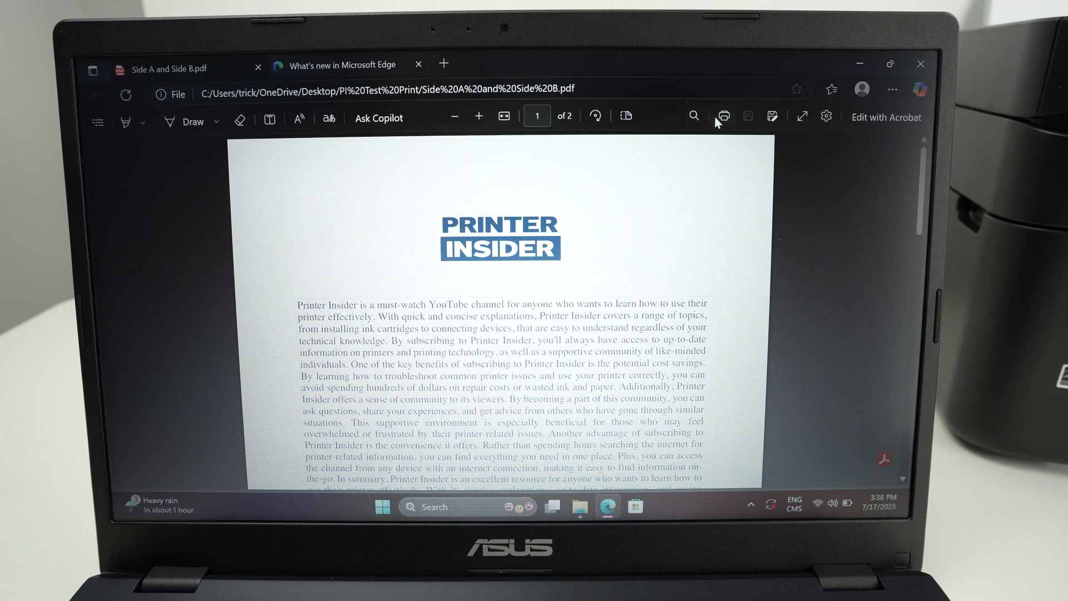
Step: Choose EPSON072510 (WF-2930 Series) in Edge's print dialog and review the print settings
{"action": "left_click", "coordinate": [723, 116]}
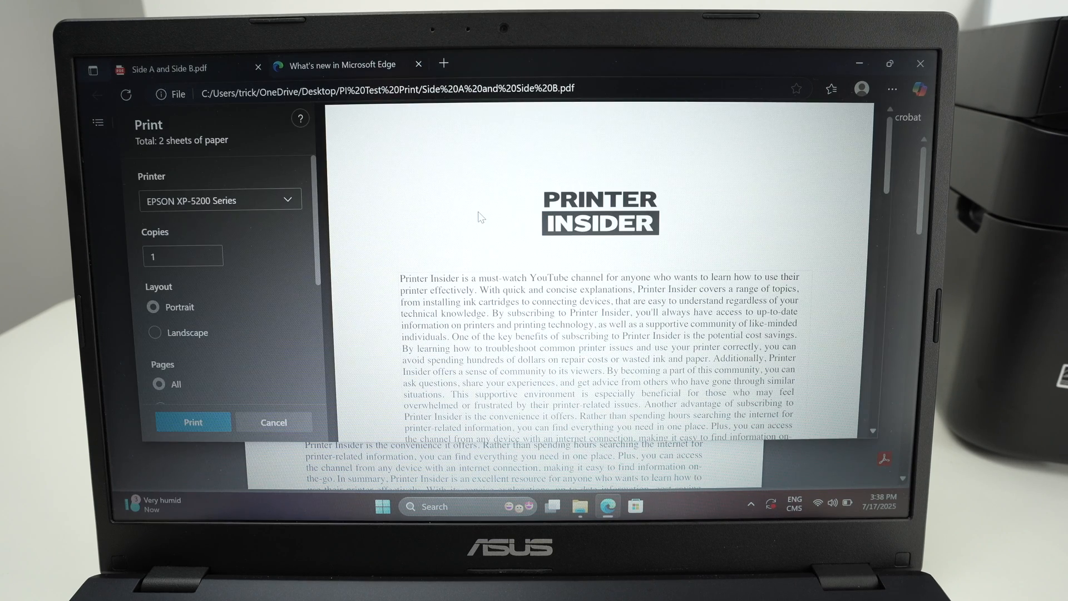
{"action": "mouse_move", "coordinate": [404, 137]}
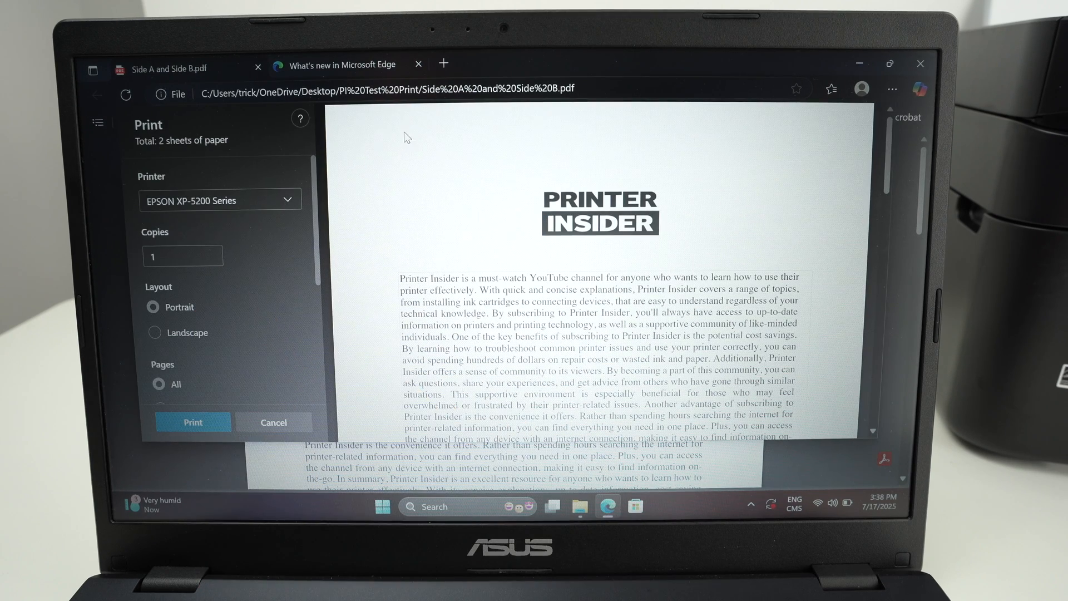
{"action": "left_click", "coordinate": [219, 200]}
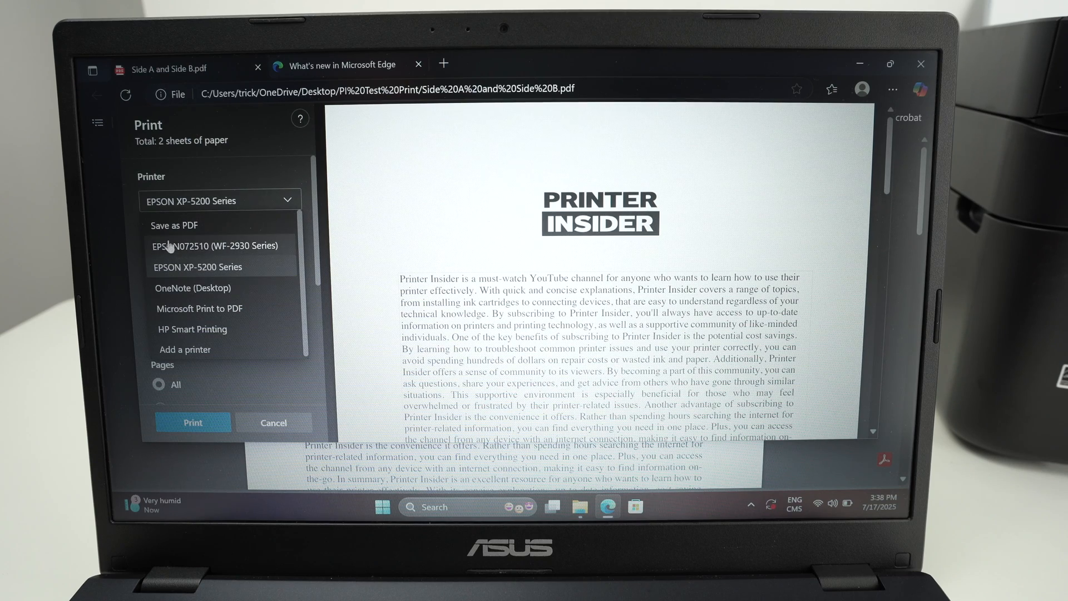
{"action": "left_click", "coordinate": [218, 246]}
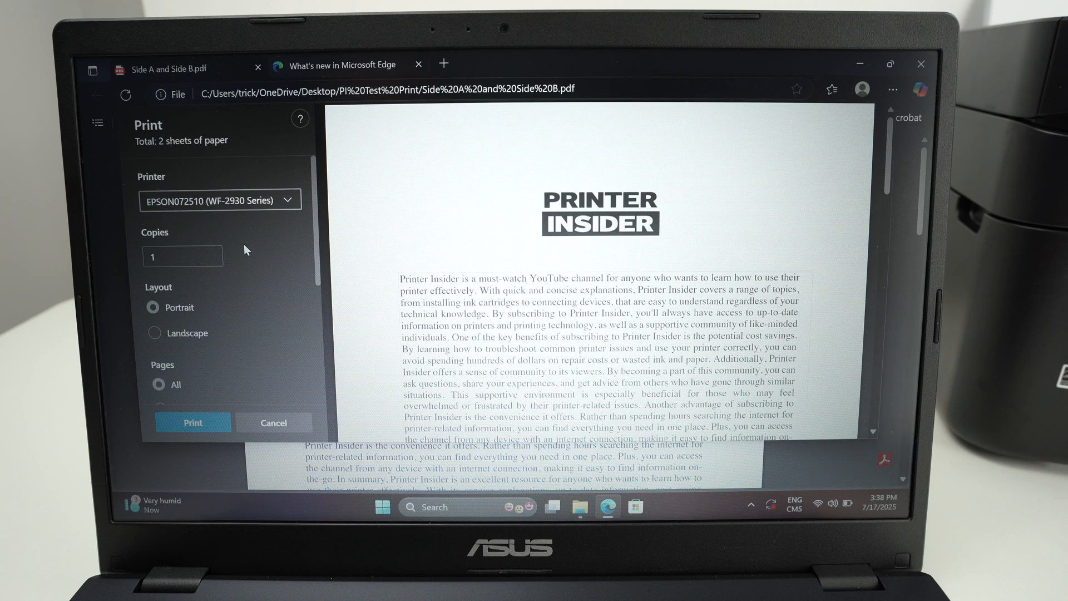
{"action": "mouse_move", "coordinate": [276, 338]}
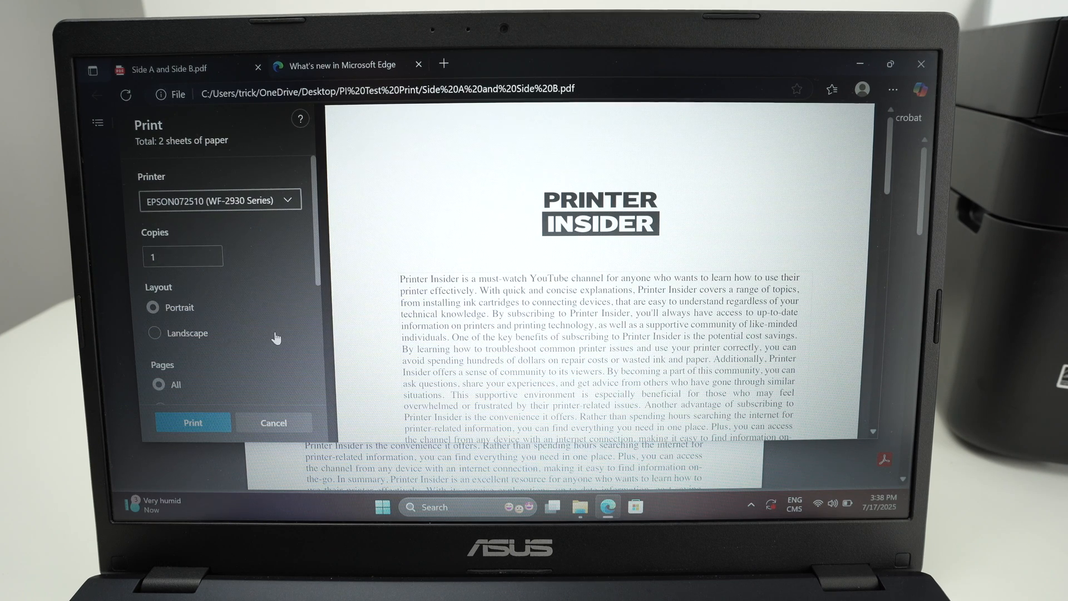
{"action": "scroll", "scroll_direction": "down", "scroll_amount": 3}
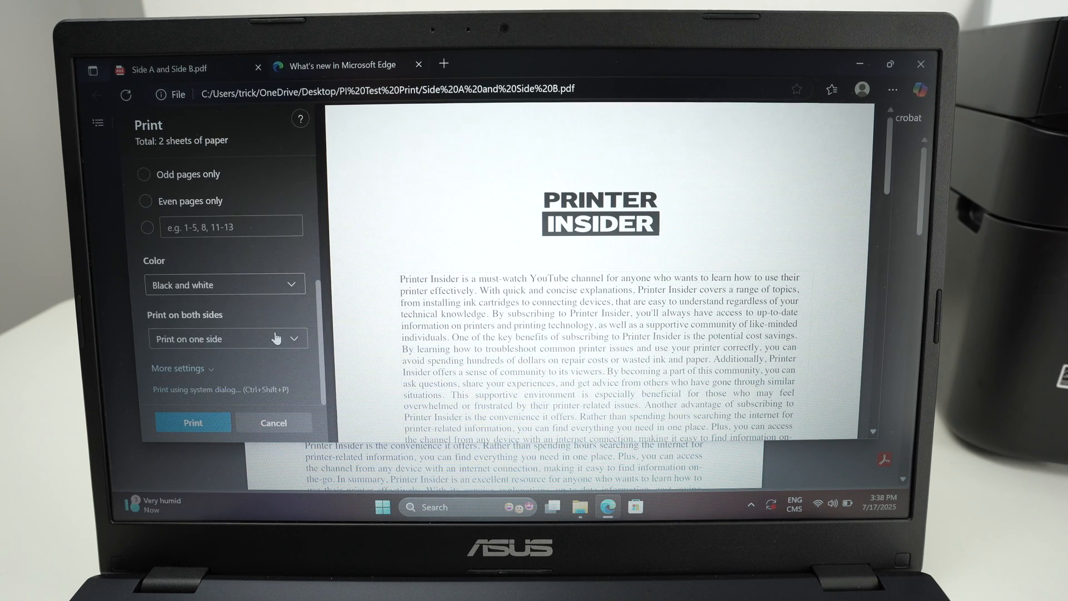
{"action": "left_click", "coordinate": [272, 422]}
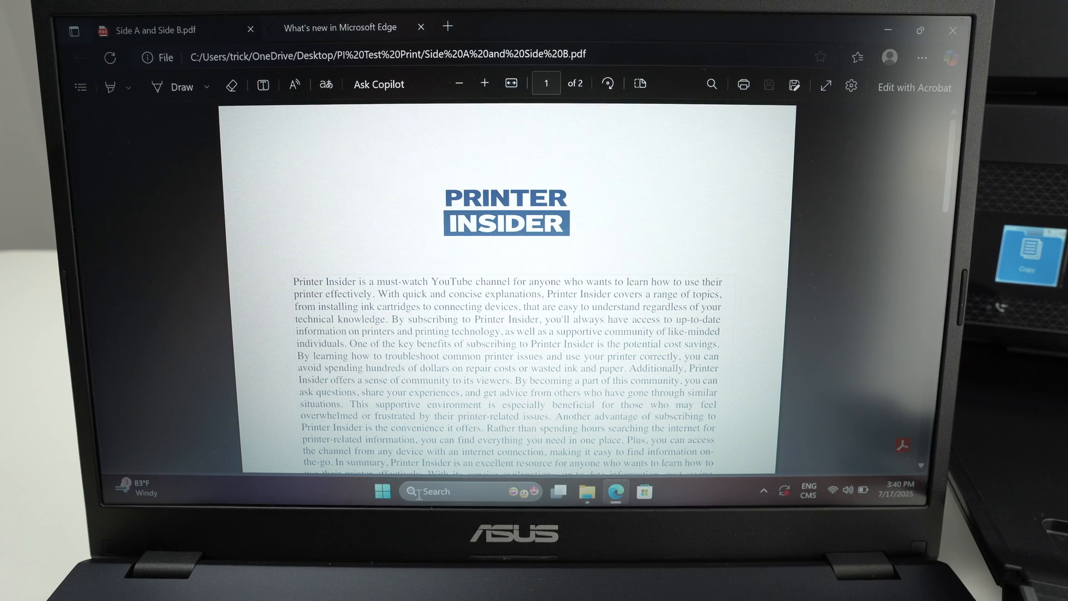
Step: Search the Start menu for 'scan' to find the Scan app
{"action": "left_click", "coordinate": [436, 491]}
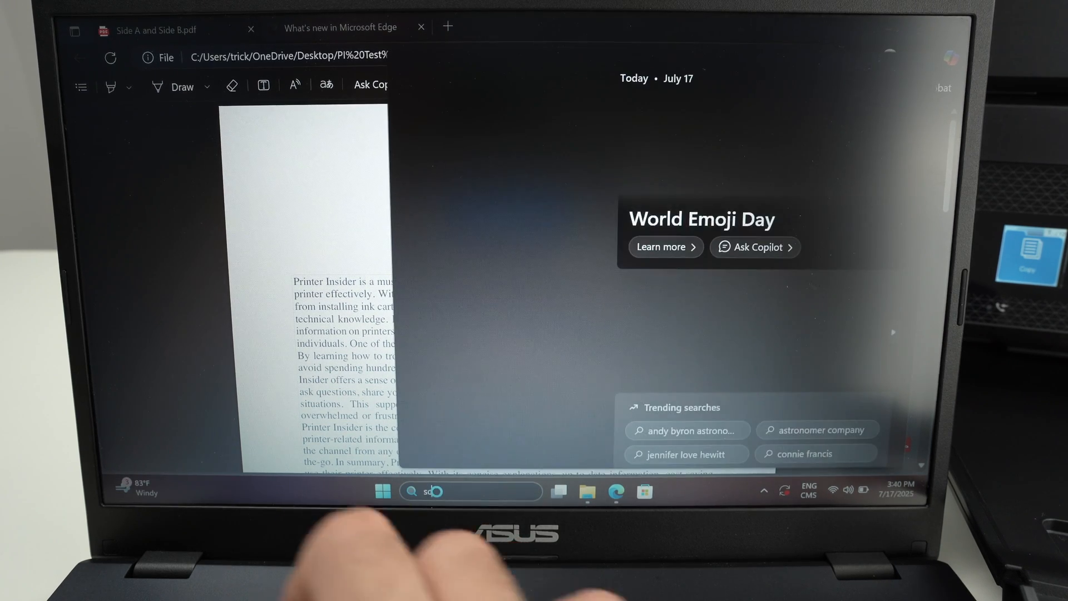
{"action": "left_click", "coordinate": [470, 491]}
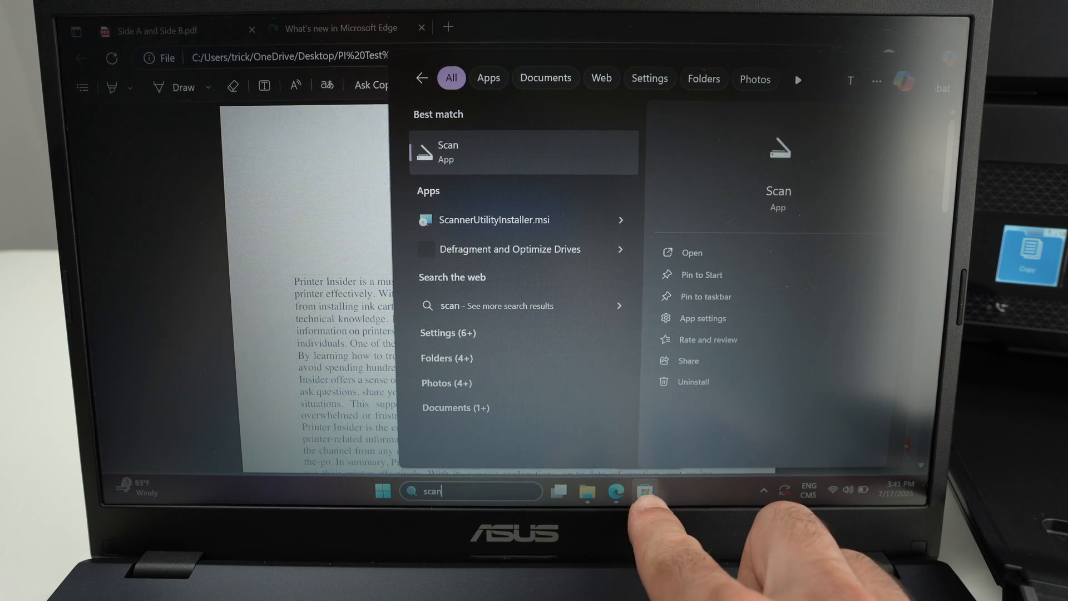
{"action": "mouse_move", "coordinate": [644, 498]}
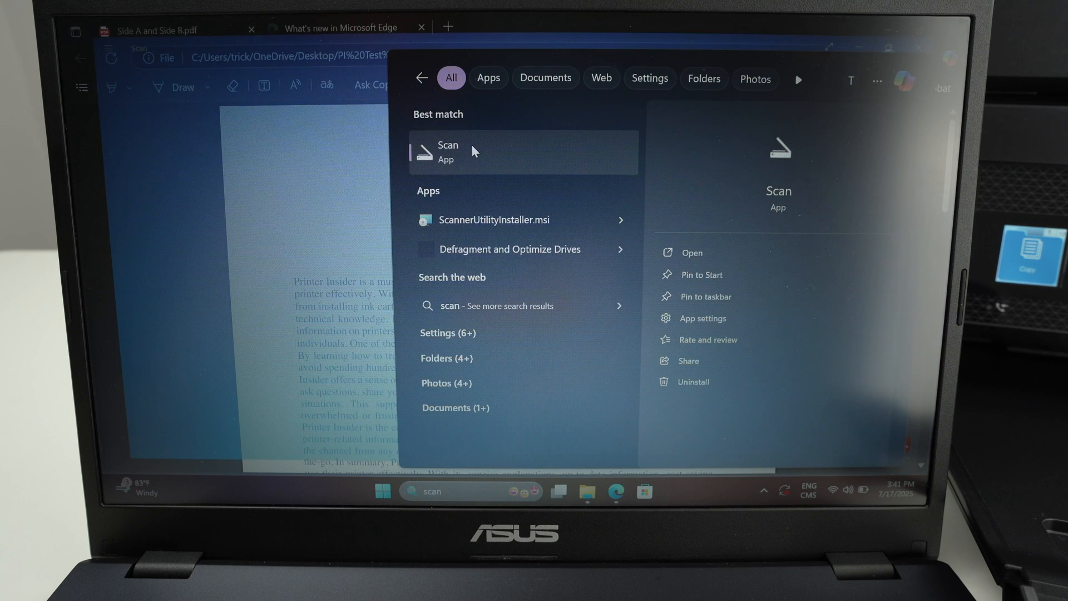
Step: Select EPSON072510 (WF-2930 Series) as the scanner in Windows Scan
{"action": "left_click", "coordinate": [446, 151]}
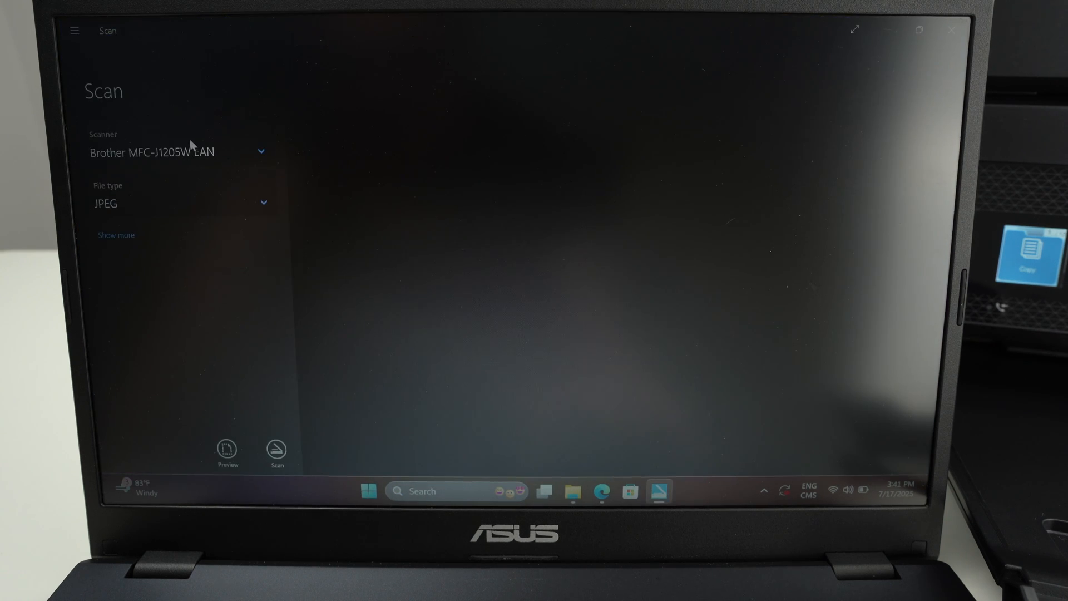
{"action": "left_click", "coordinate": [177, 151]}
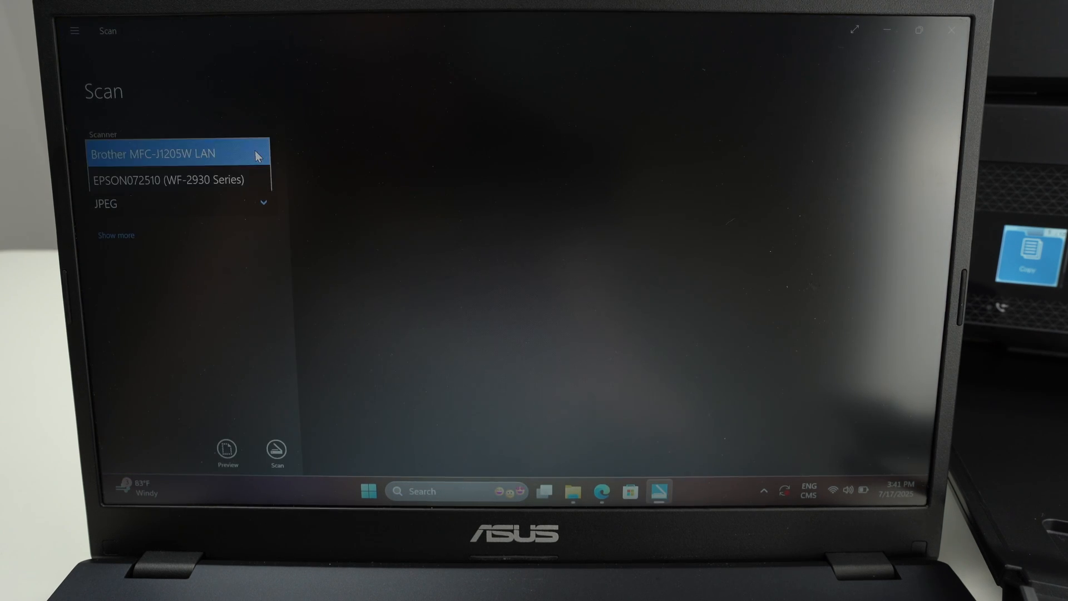
{"action": "left_click", "coordinate": [169, 180]}
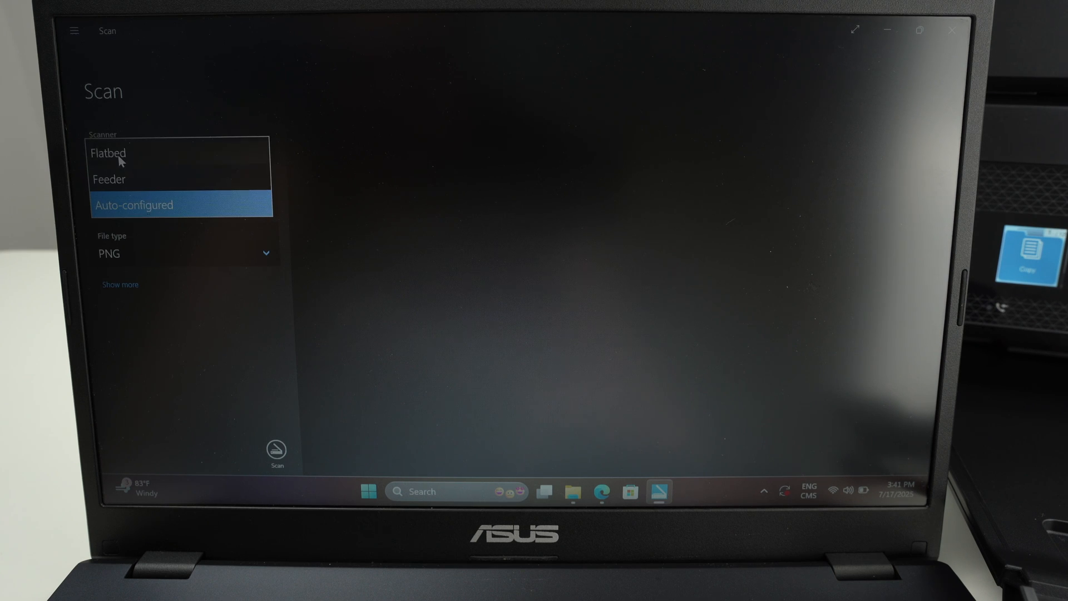
{"action": "mouse_move", "coordinate": [134, 160]}
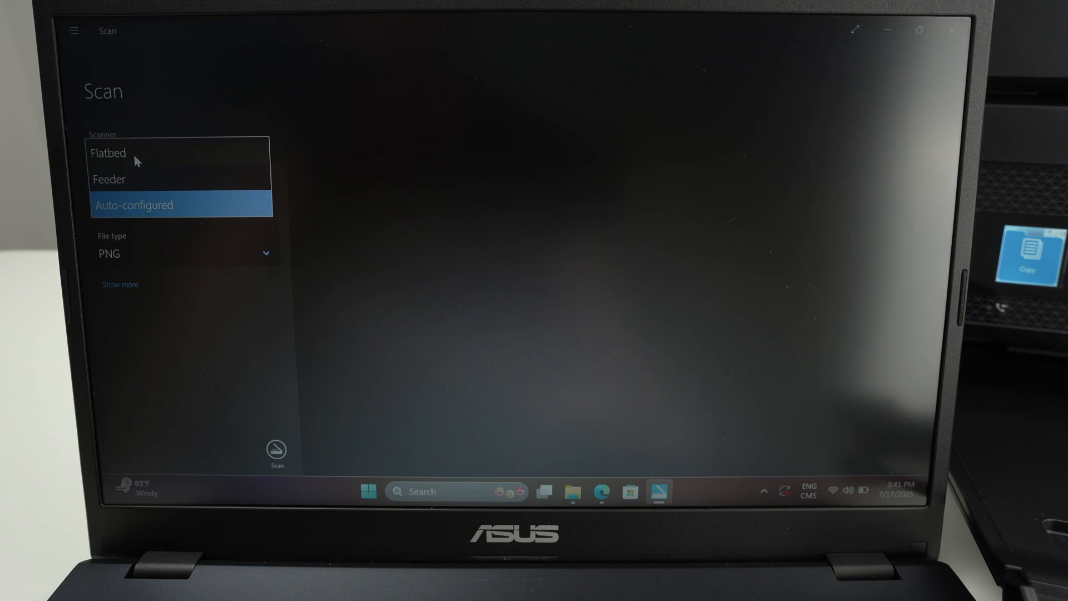
{"action": "mouse_move", "coordinate": [136, 192]}
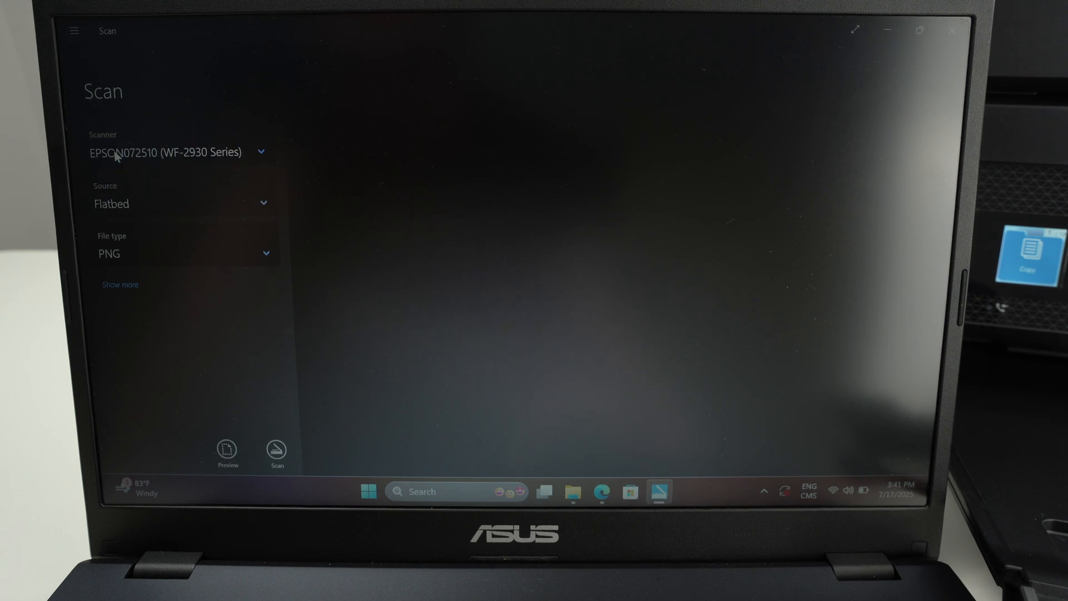
{"action": "mouse_move", "coordinate": [258, 239]}
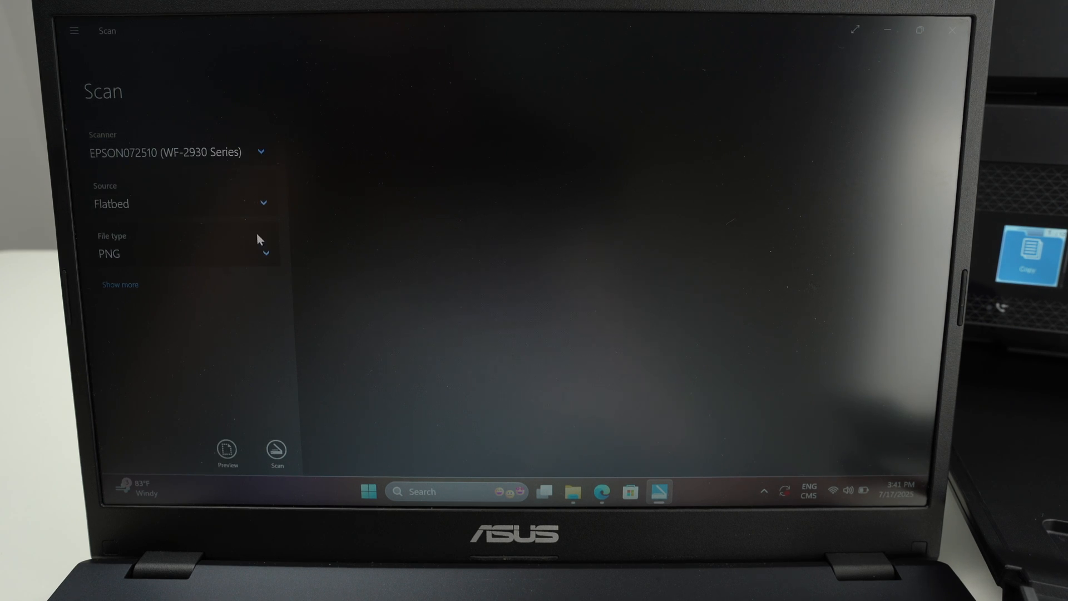
{"action": "mouse_move", "coordinate": [268, 257]}
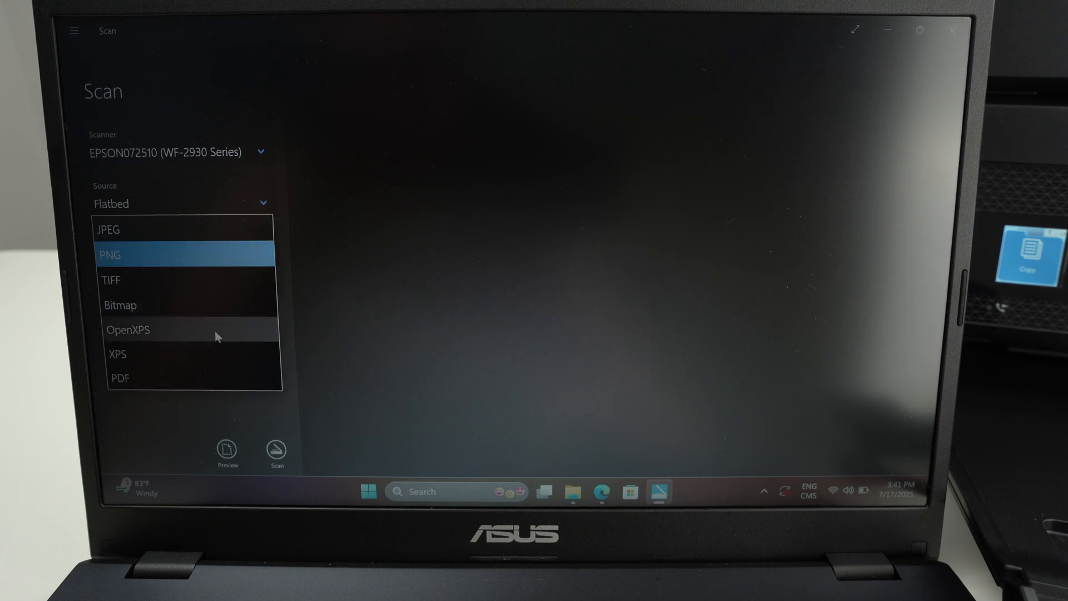
Step: Set the file type to PDF, reveal more options, and start scanning the flatbed document
{"action": "left_click", "coordinate": [121, 378]}
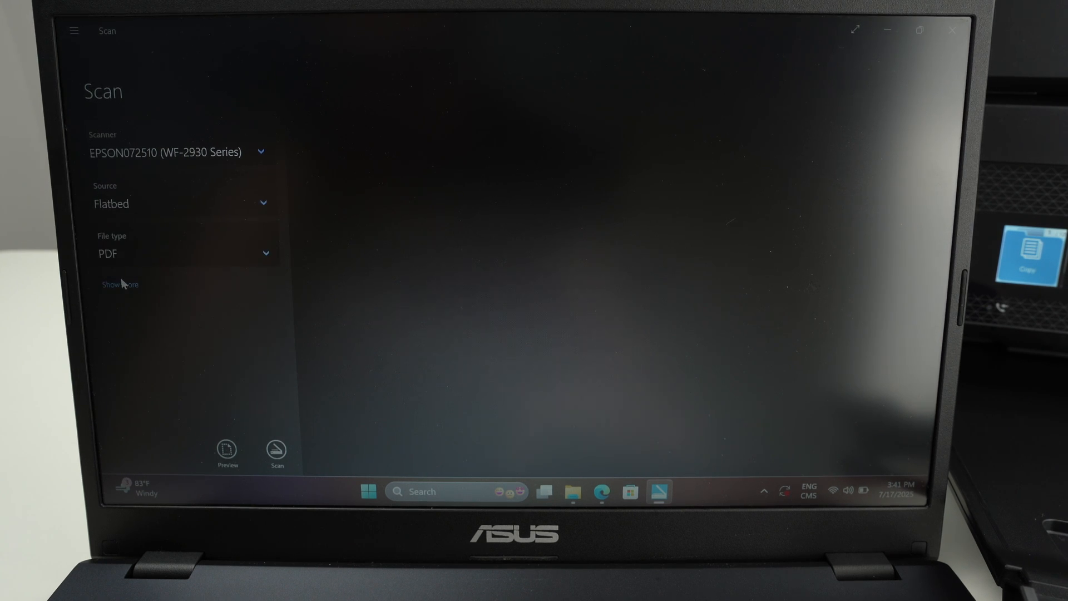
{"action": "left_click", "coordinate": [119, 284]}
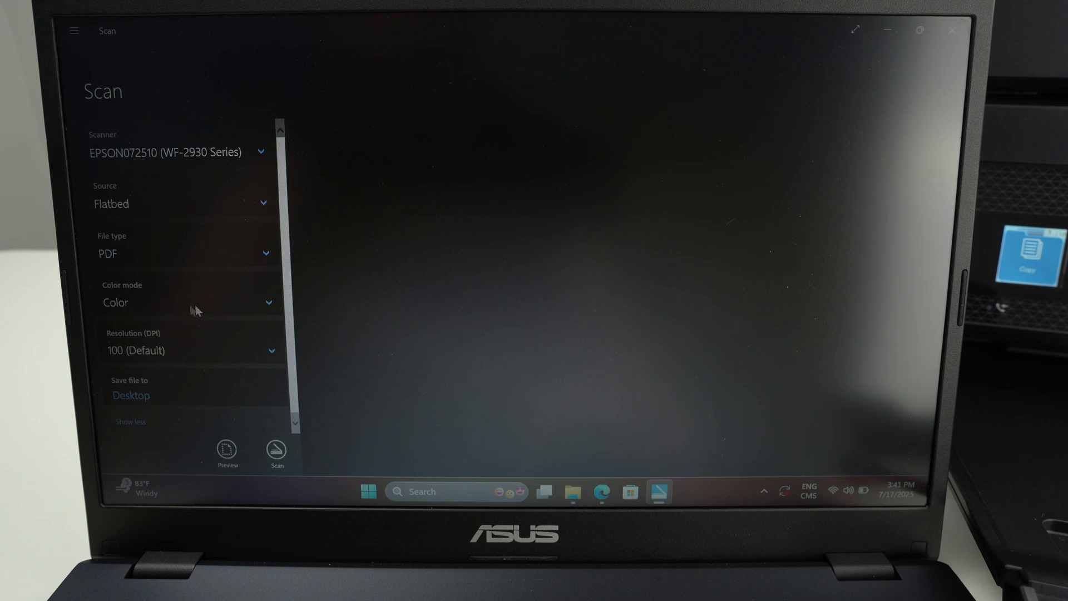
{"action": "mouse_move", "coordinate": [182, 358]}
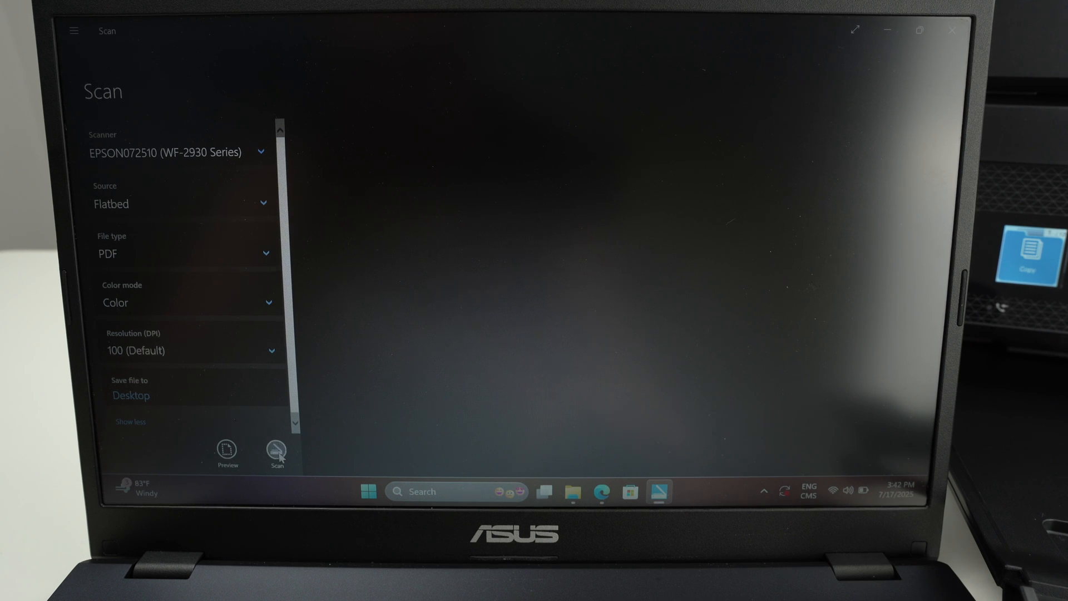
{"action": "left_click", "coordinate": [276, 453]}
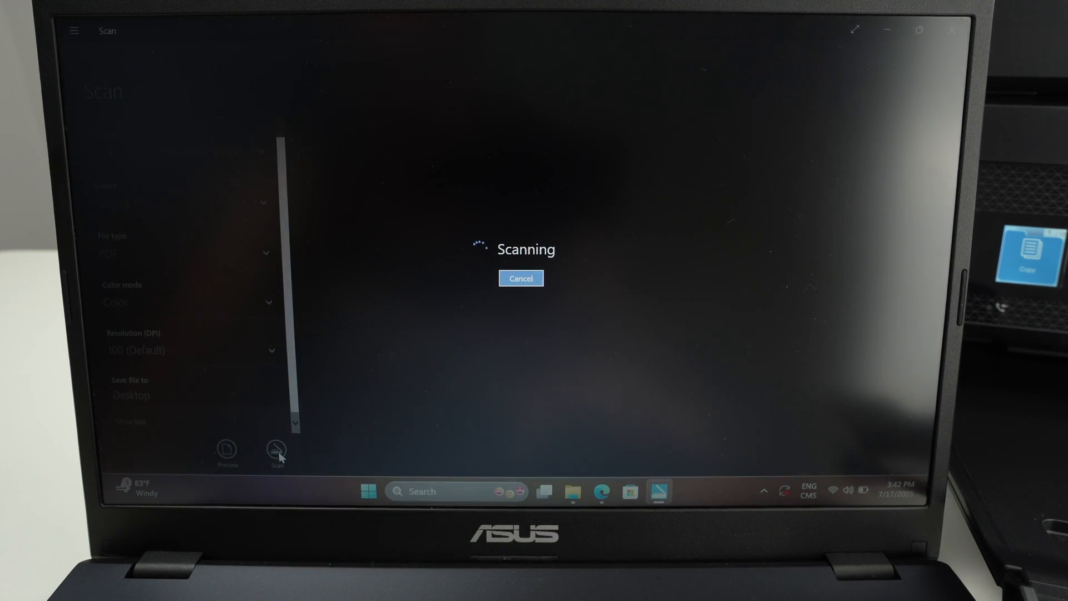